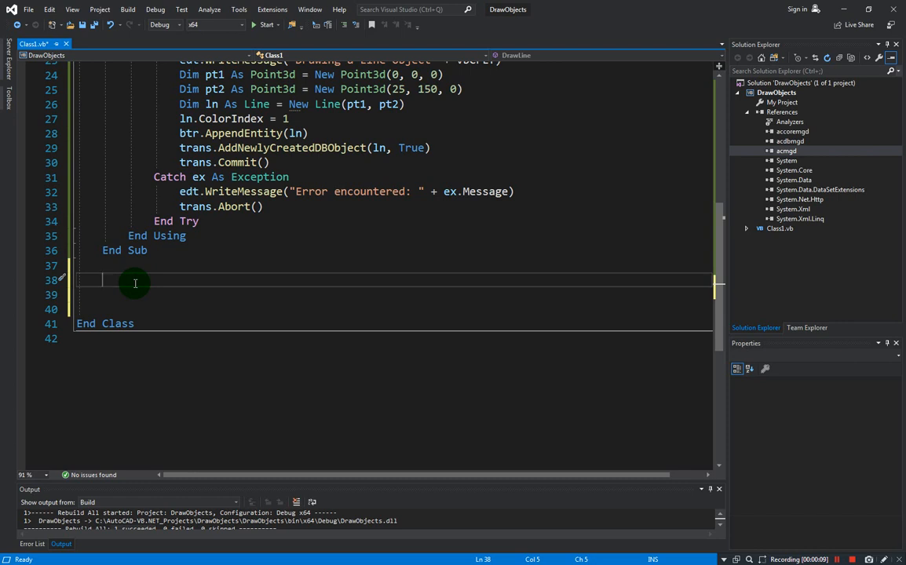
# Add an empty Public Sub DrawMText() below DrawLine, tagged <CommandMethod("DrawMText")>.
pyautogui.write('p')
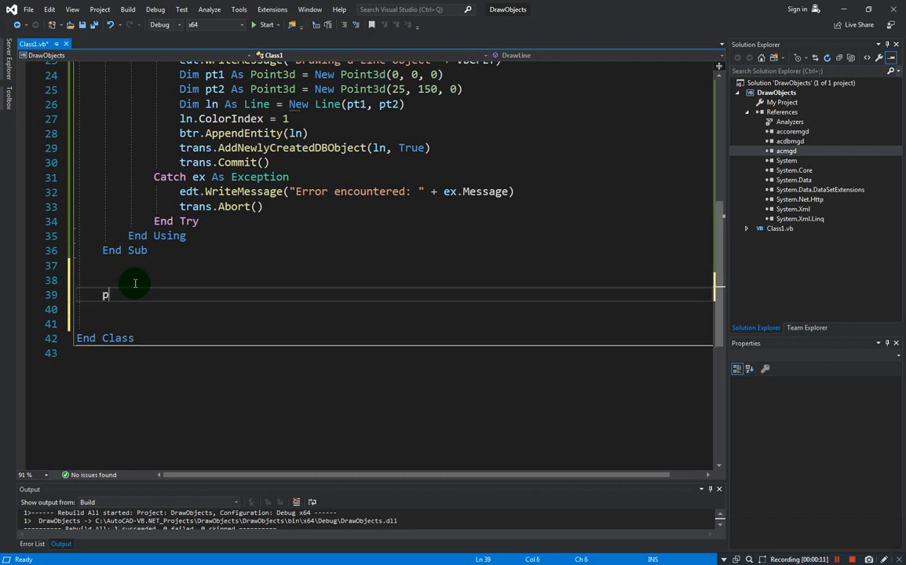
pyautogui.write('ublic')
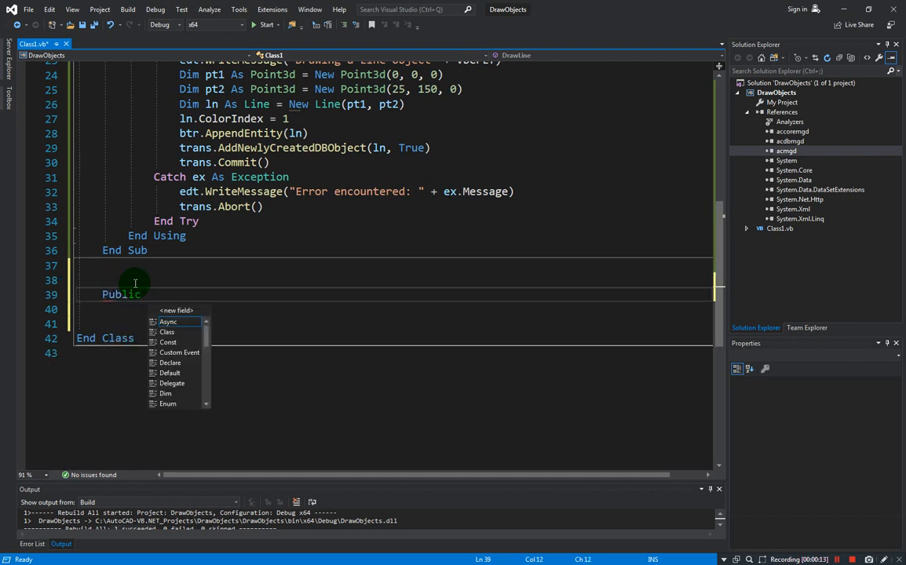
pyautogui.write('sub')
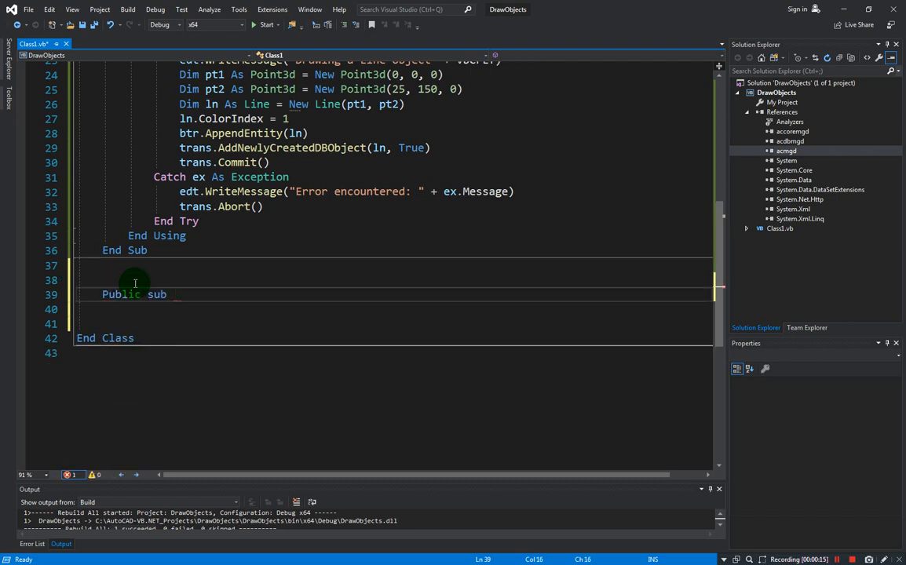
pyautogui.write('DrawMText(')
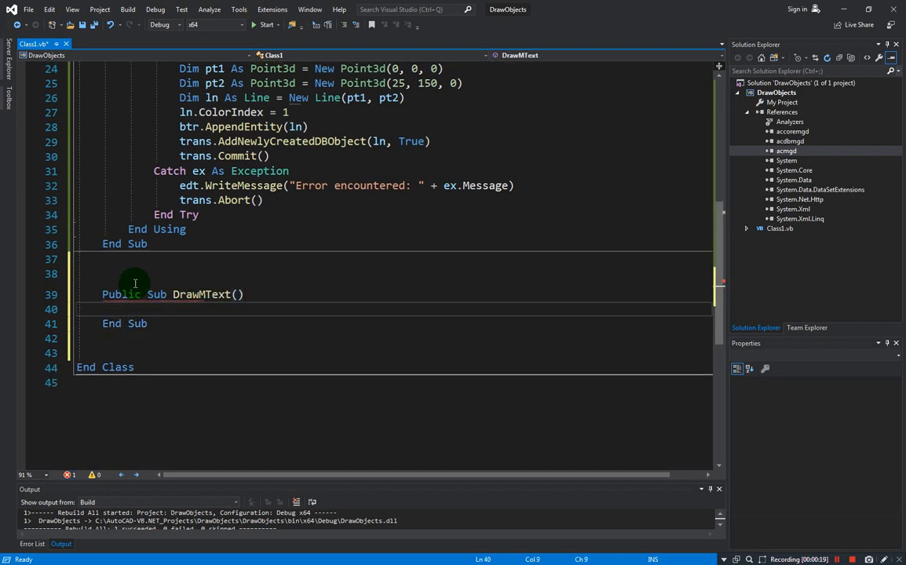
pyautogui.write('<>')
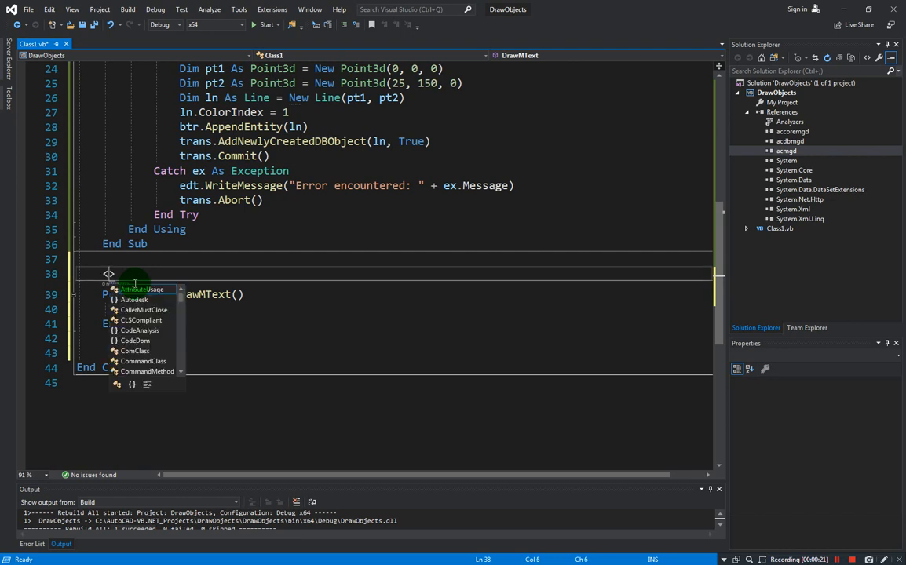
pyautogui.write('commandMethod("DrawMText')
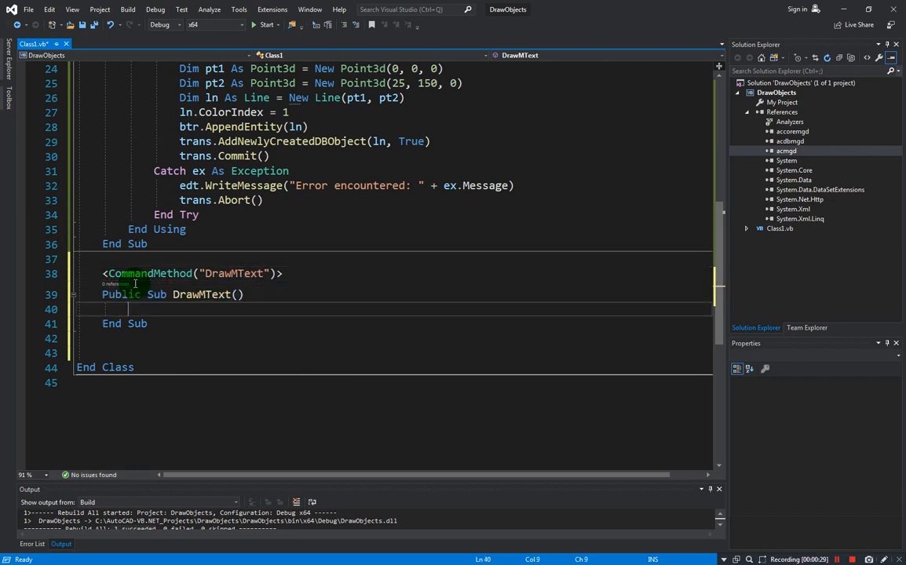
pyautogui.press('enter')
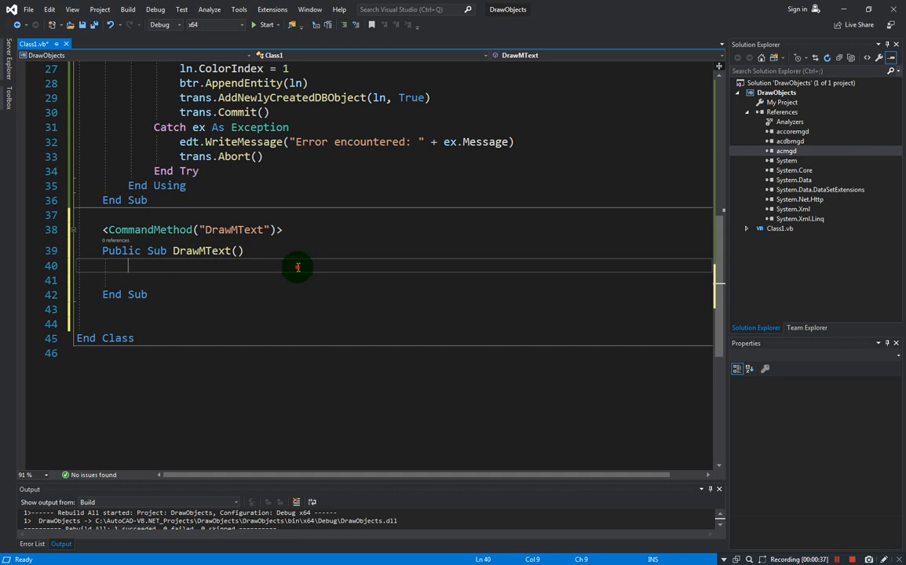
# Declare doc as MdiActiveDocument, db as doc.Database and edt as doc.Editor.
pyautogui.write('Dim doc As do')
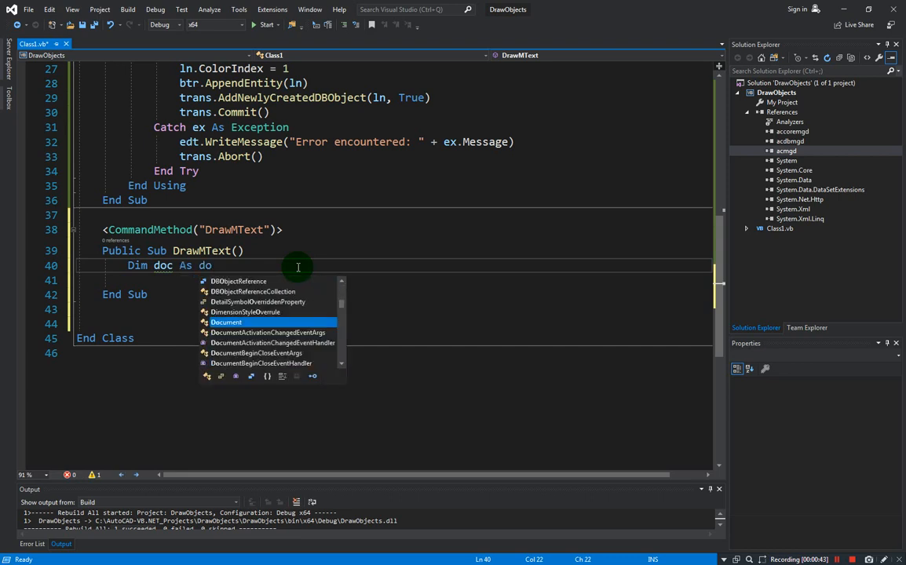
pyautogui.write('Document =')
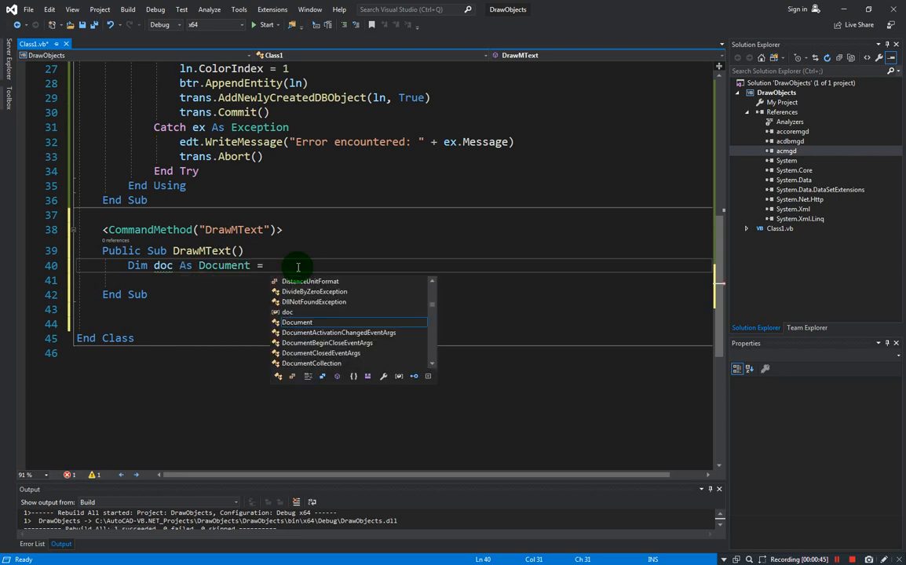
pyautogui.write('app')
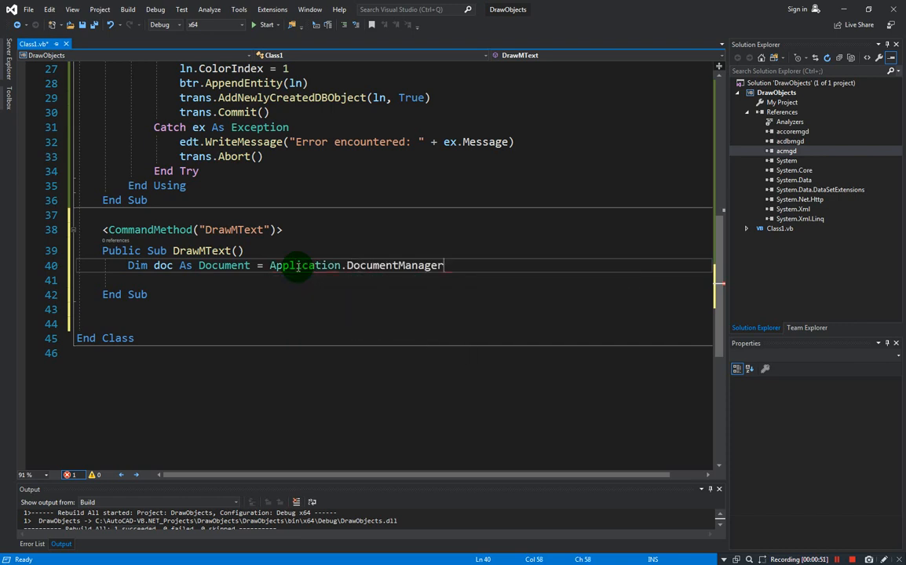
pyautogui.write('.MdiActiveDocument')
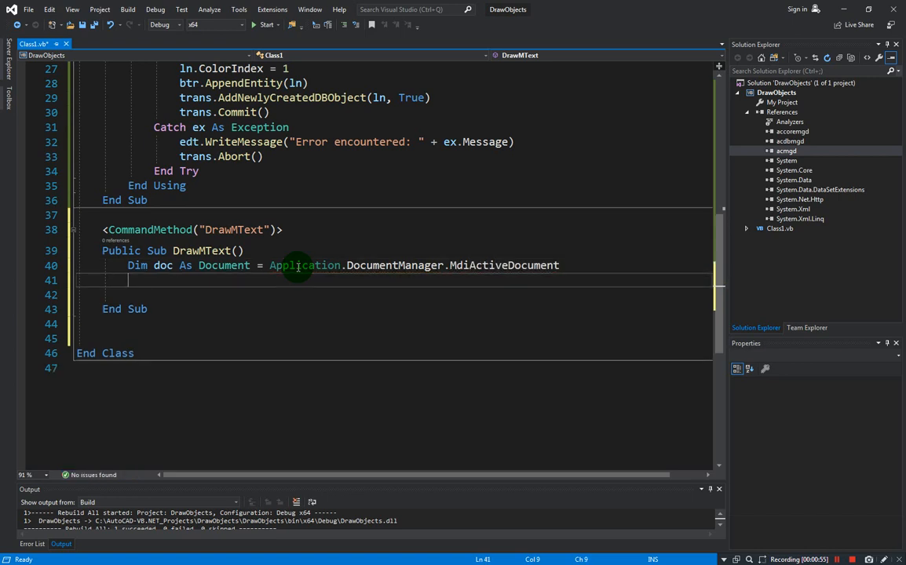
pyautogui.write('Dim db As')
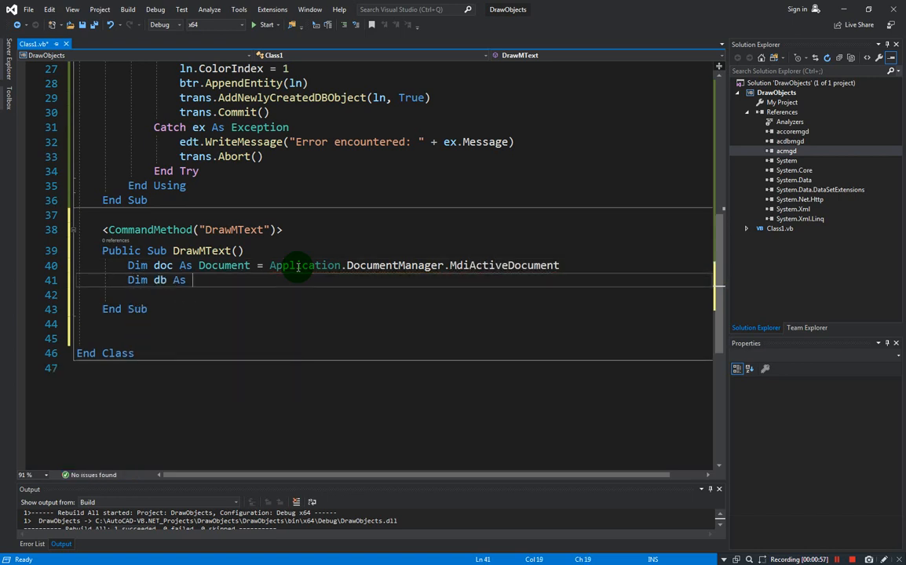
pyautogui.write('data')
pyautogui.click(394, 295)
pyautogui.write('Dim edit')
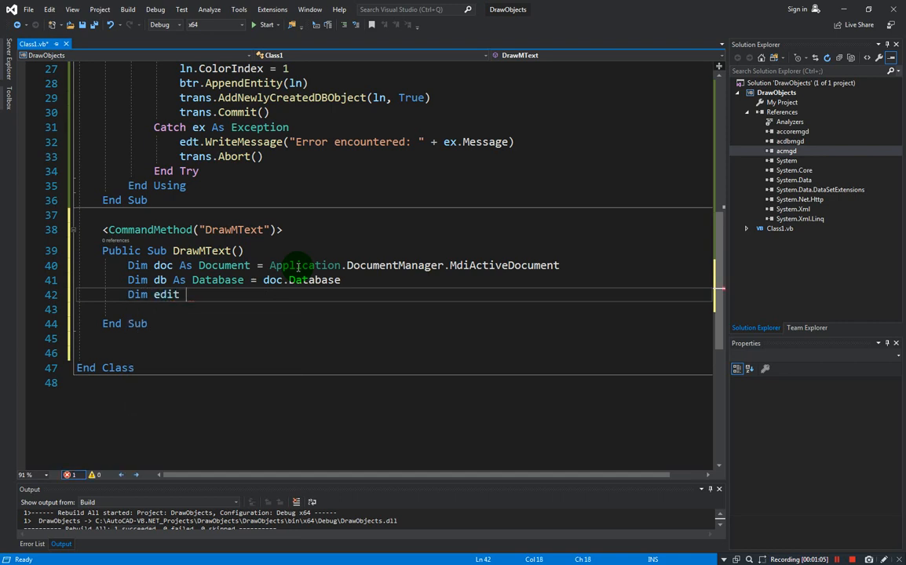
pyautogui.write('As editor = doc.edt')
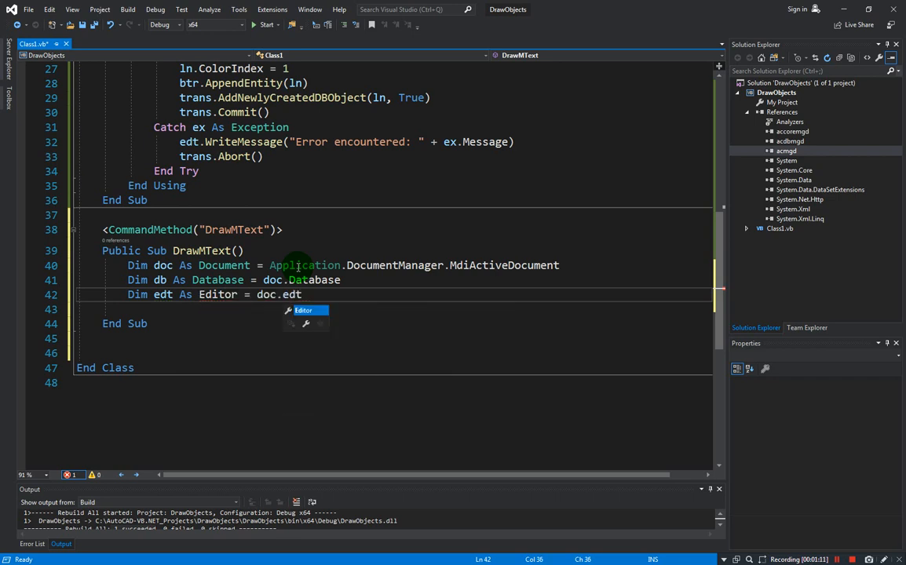
pyautogui.write('Editor')
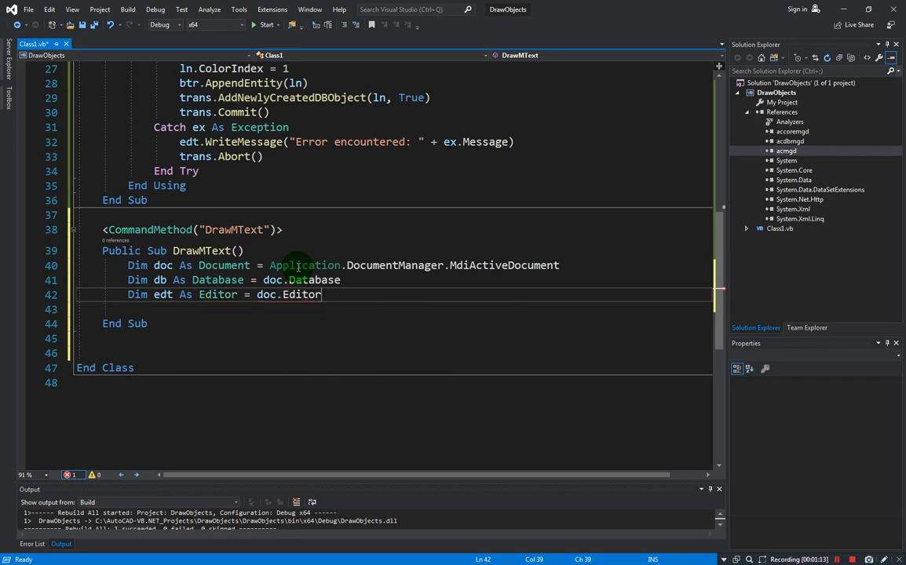
pyautogui.press('enter')
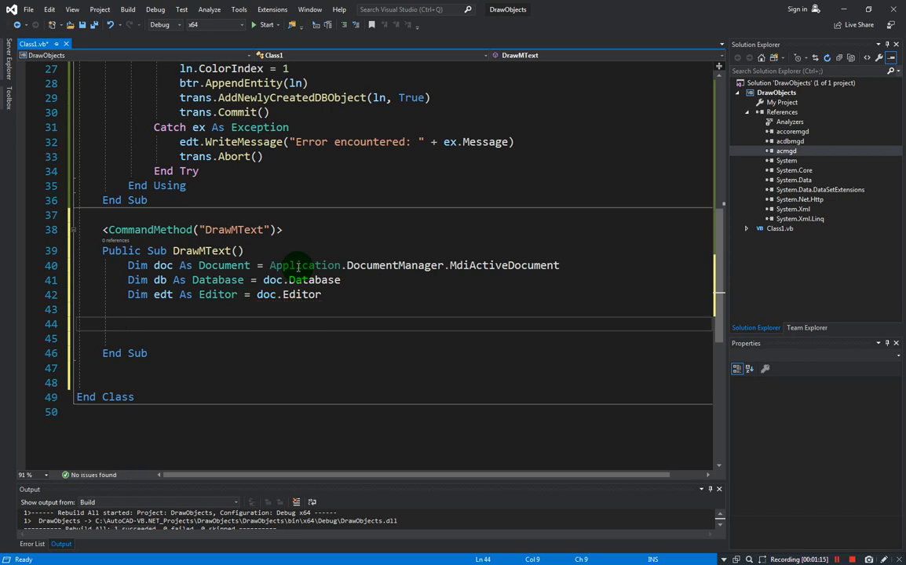
pyautogui.write('u')
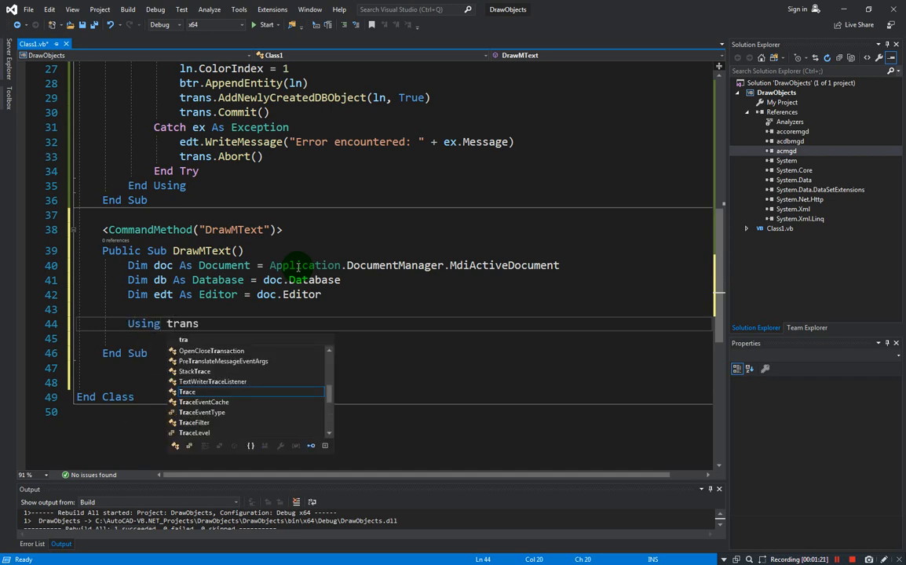
# Open a Using trans As Transaction block from db.TransactionManager.StartTransaction().
pyautogui.write('As Transaction =')
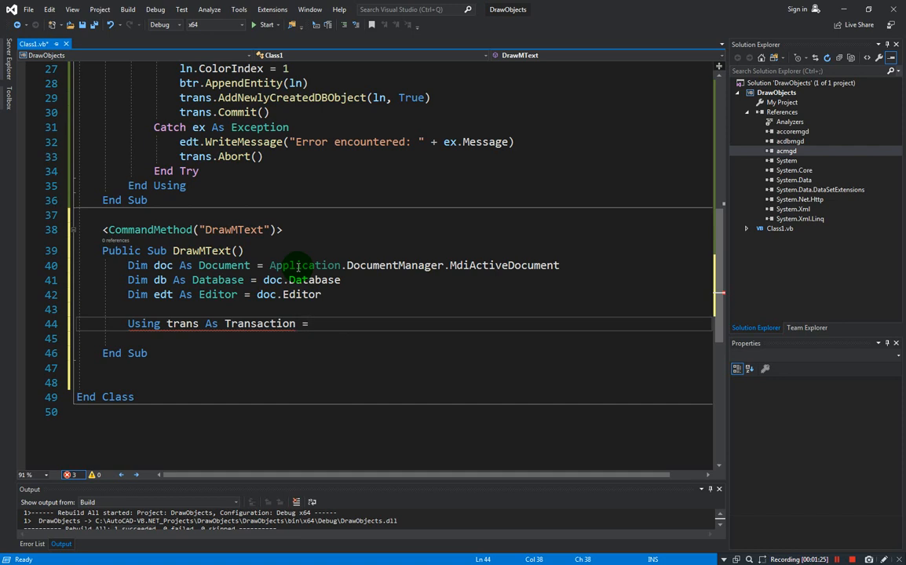
pyautogui.write('db.tra')
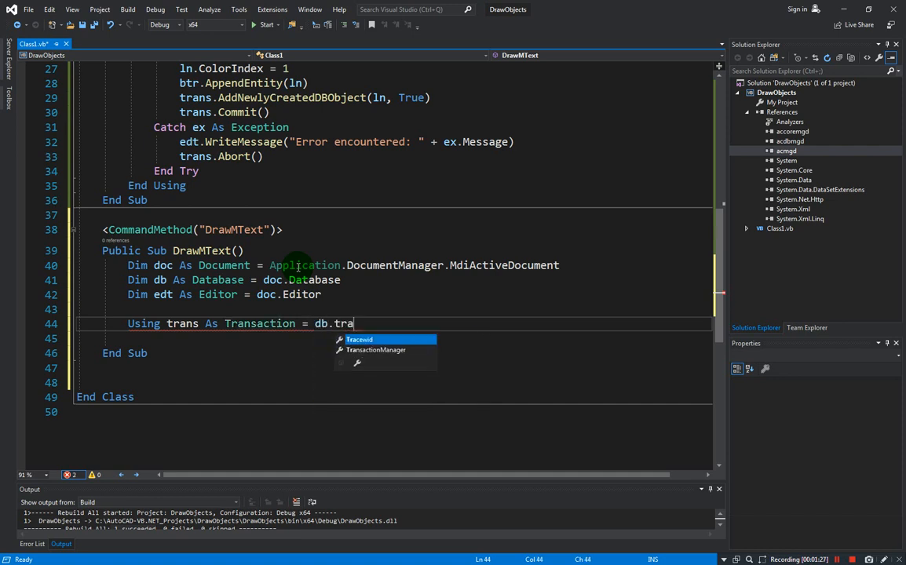
pyautogui.write('TransactionManager.startTransaction(')
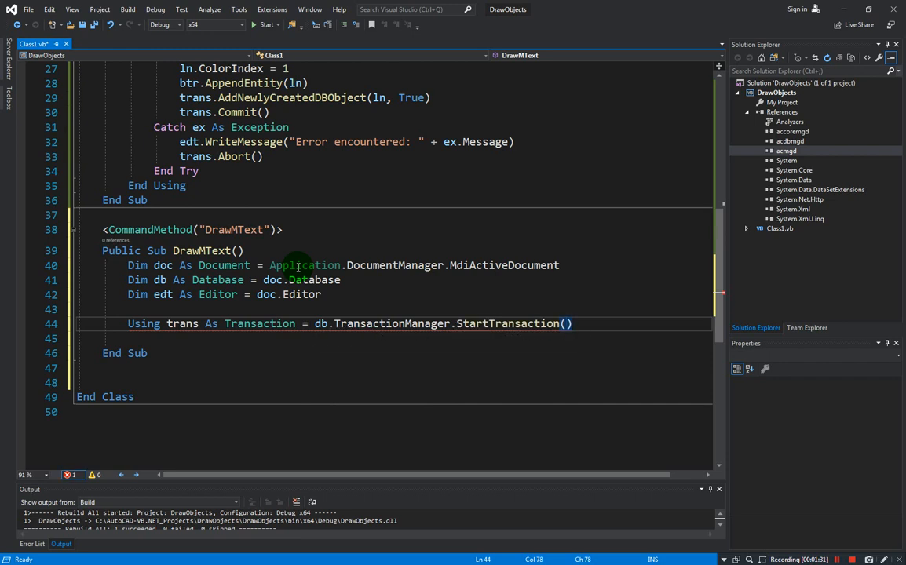
pyautogui.press('enter')
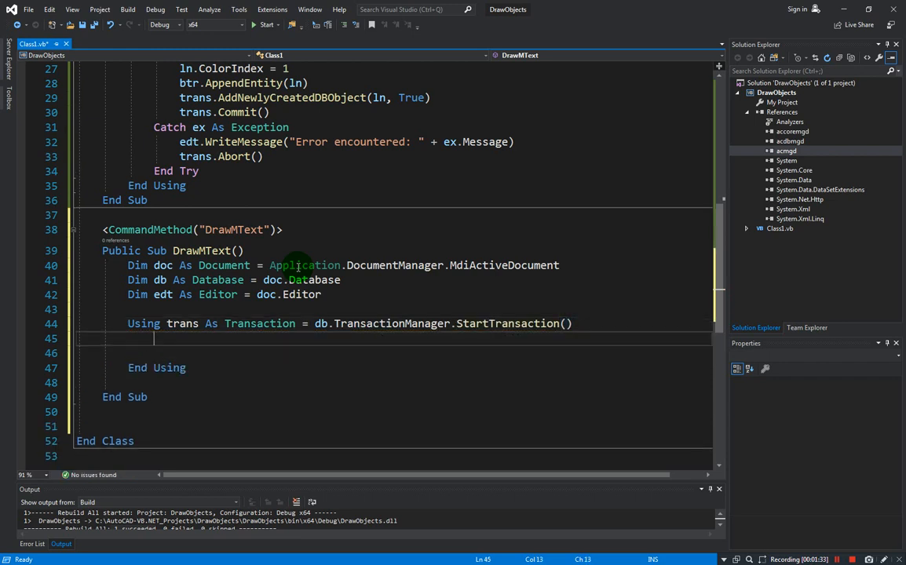
pyautogui.write('try')
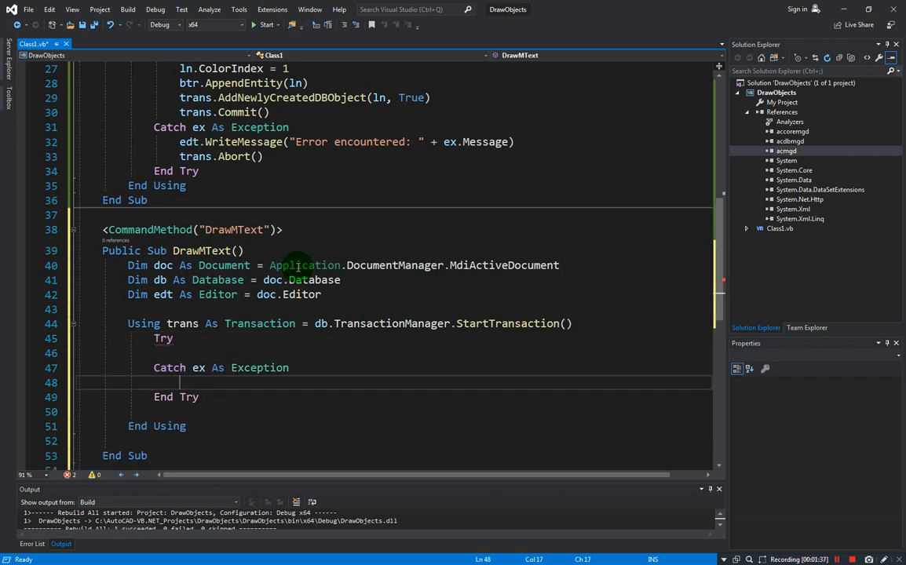
# Make Catch write "Error encountered: " + ex.Message to edt and abort the transaction.
pyautogui.write('e')
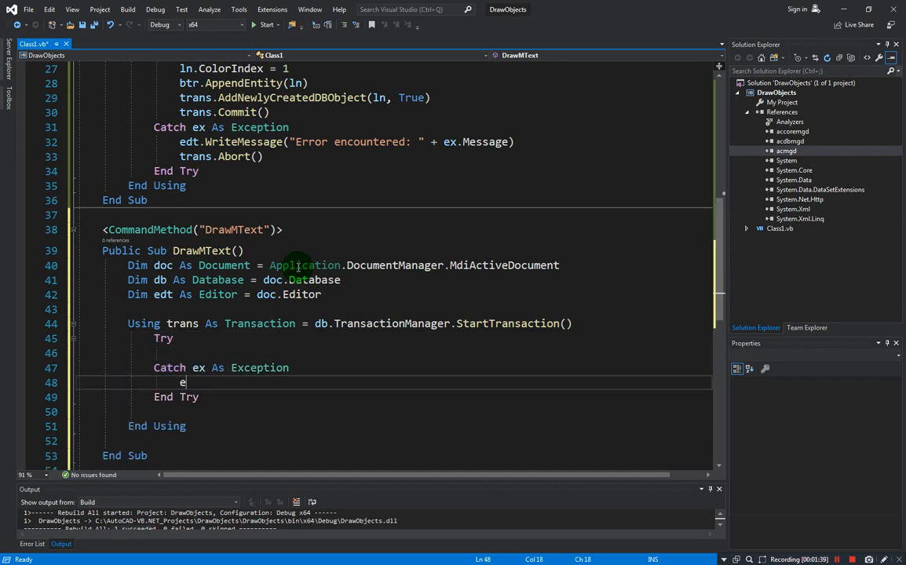
pyautogui.write('dt')
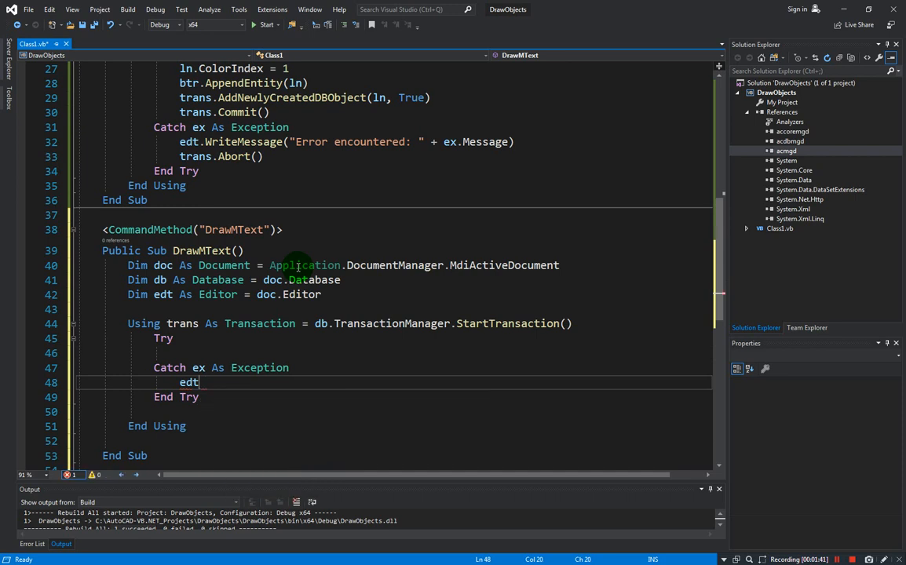
pyautogui.write('.')
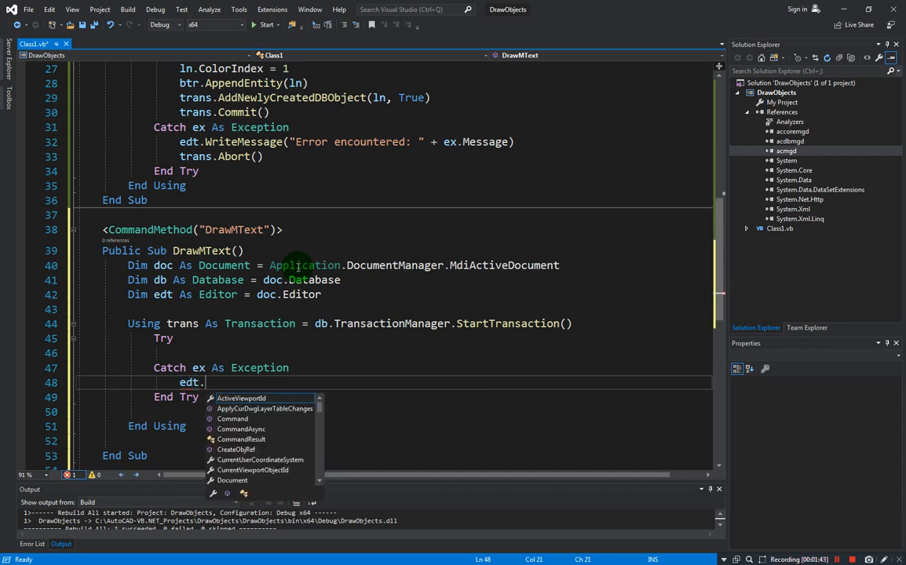
pyautogui.write('WriteMessage("')
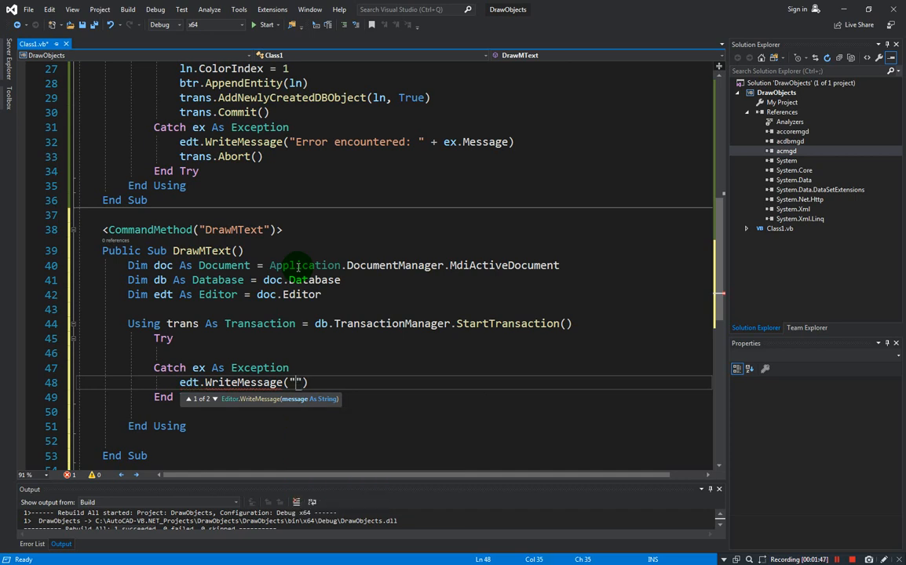
pyautogui.write('Error encountered:')
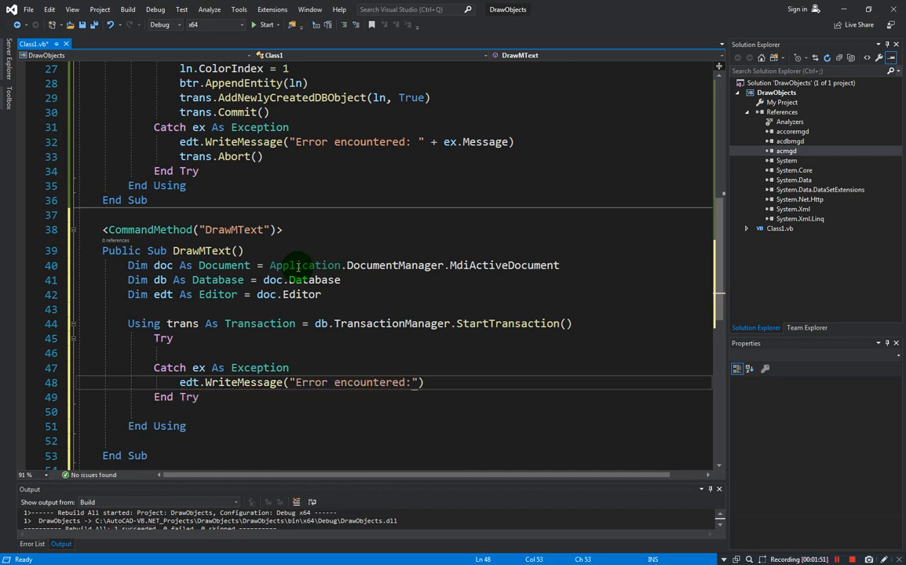
pyautogui.write('+')
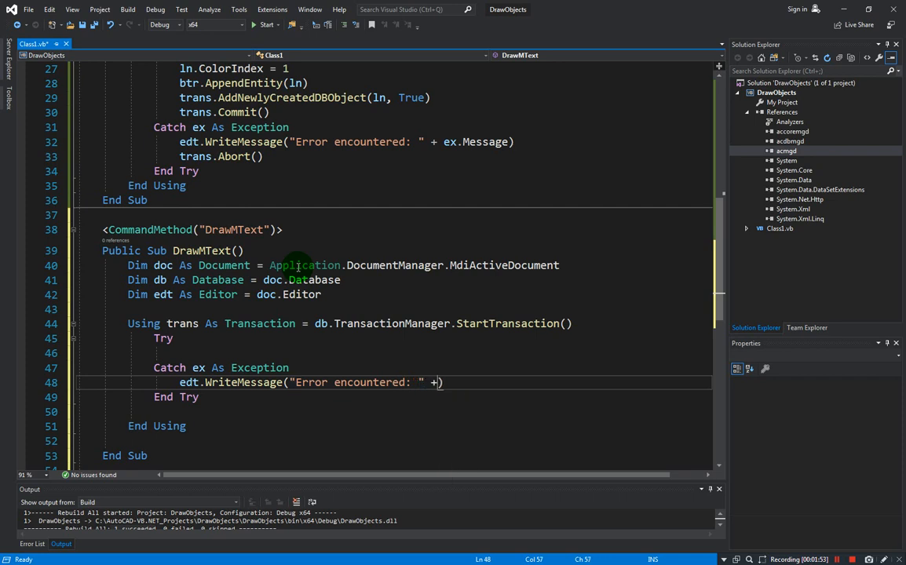
pyautogui.write('ex.')
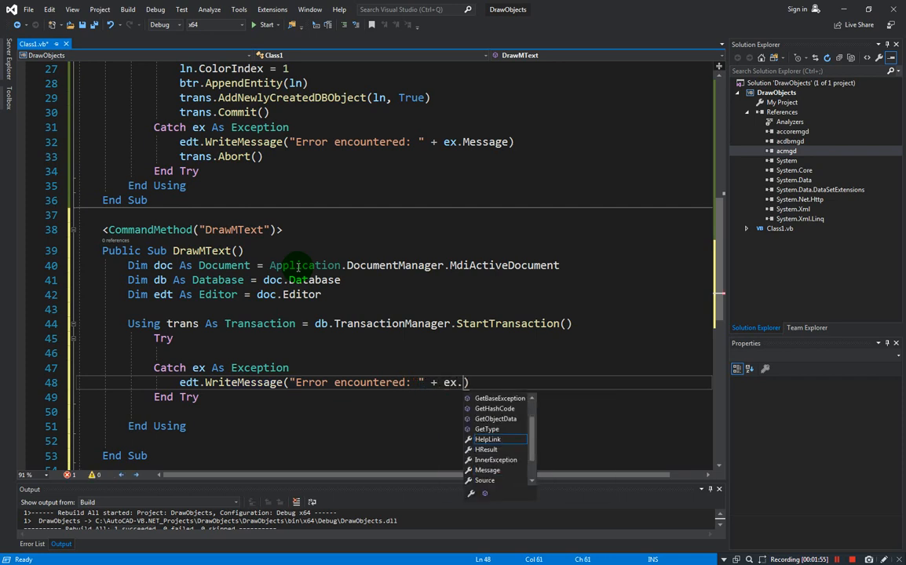
pyautogui.write('m')
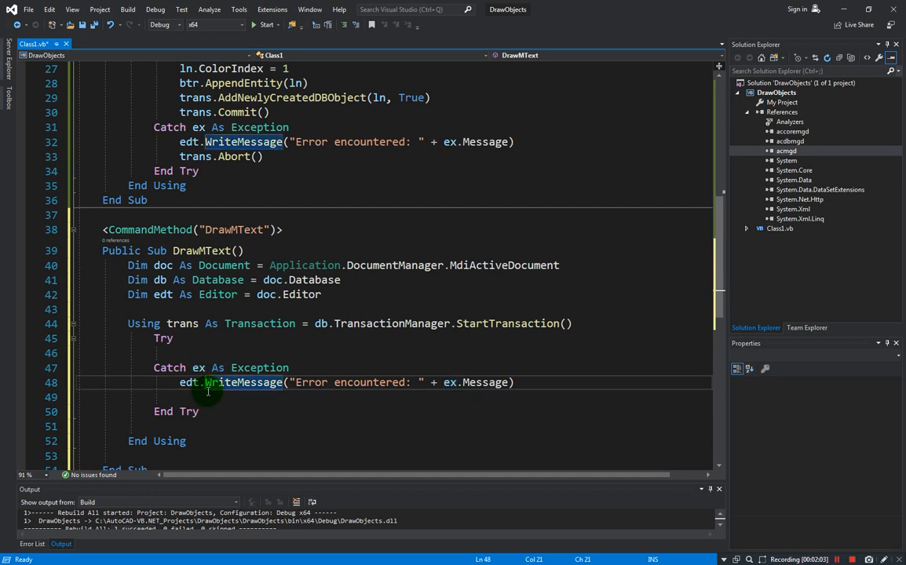
pyautogui.write('tran')
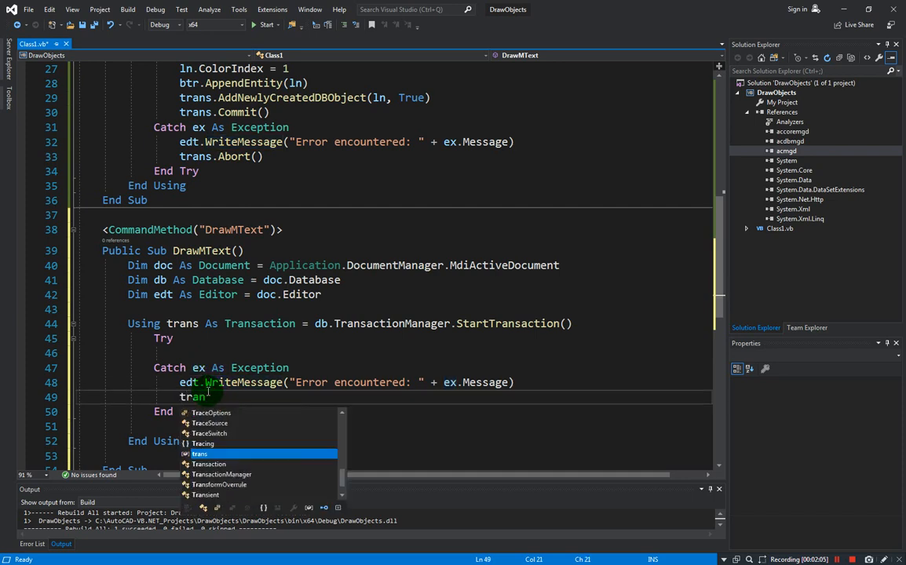
pyautogui.write('ab')
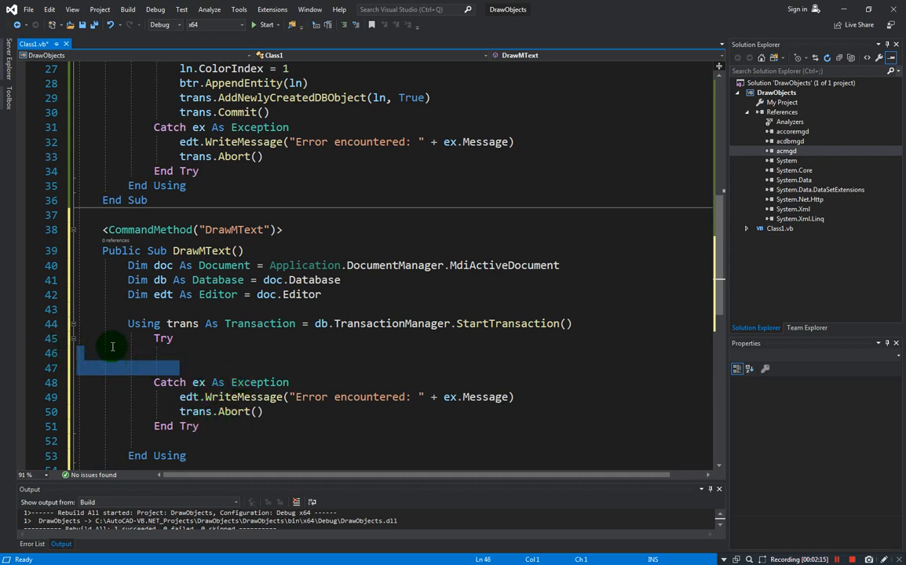
pyautogui.click(549, 353)
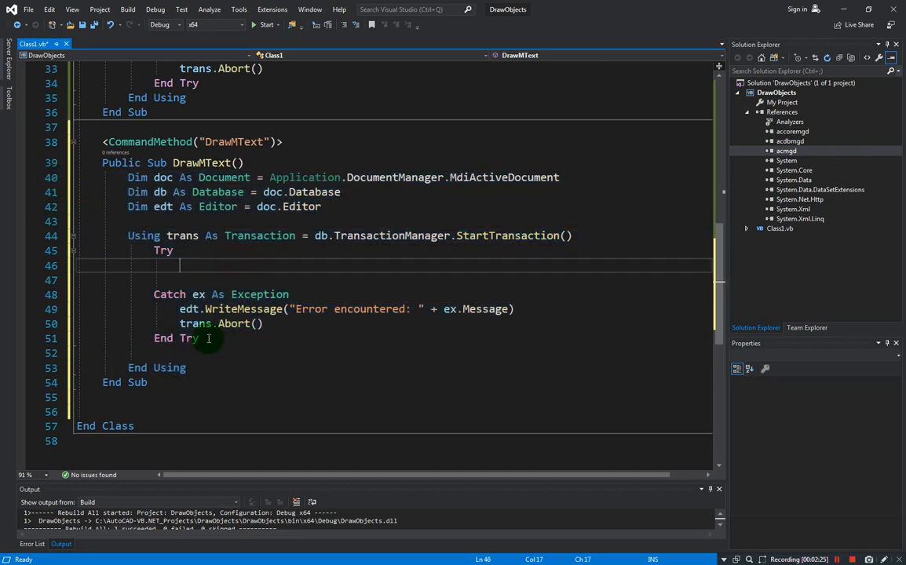
pyautogui.moveTo(200, 338); pyautogui.dragTo(163, 249)
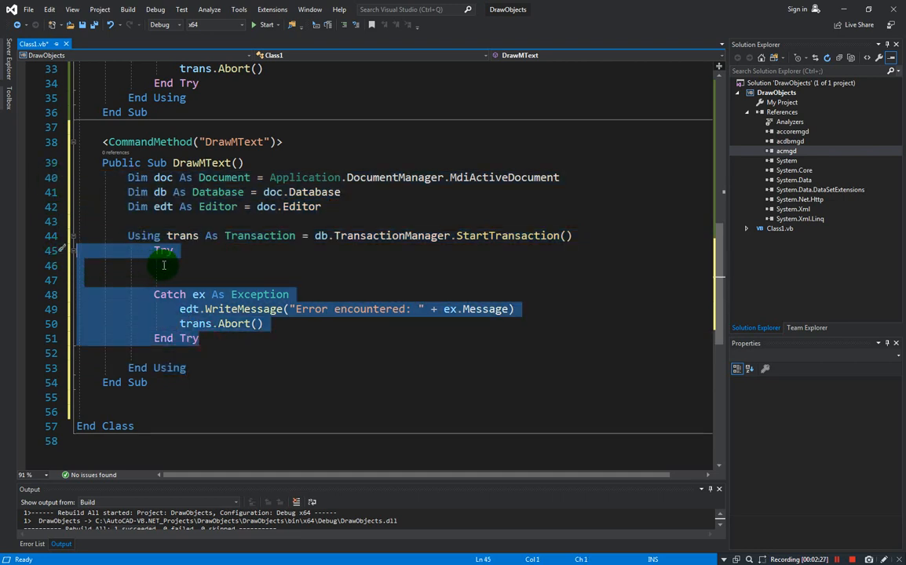
pyautogui.click(189, 266)
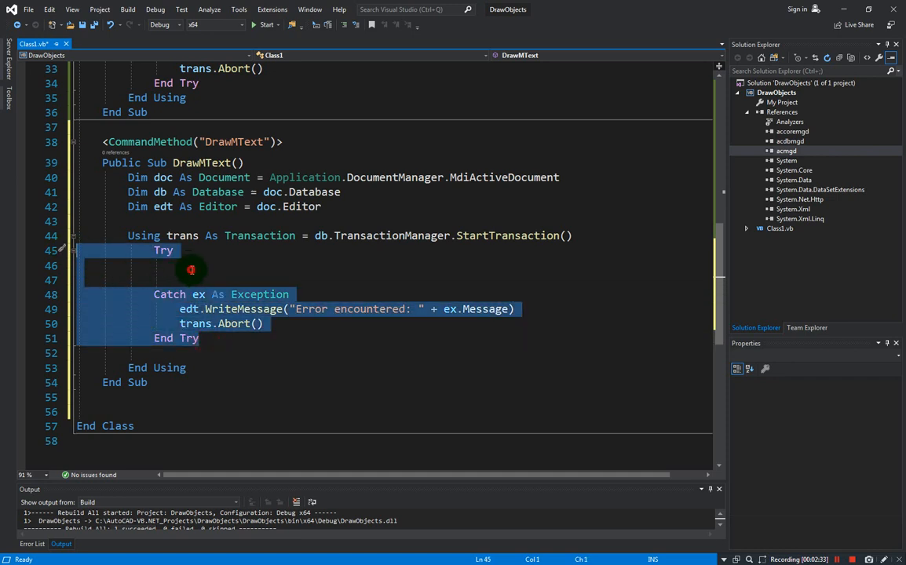
pyautogui.click(192, 265)
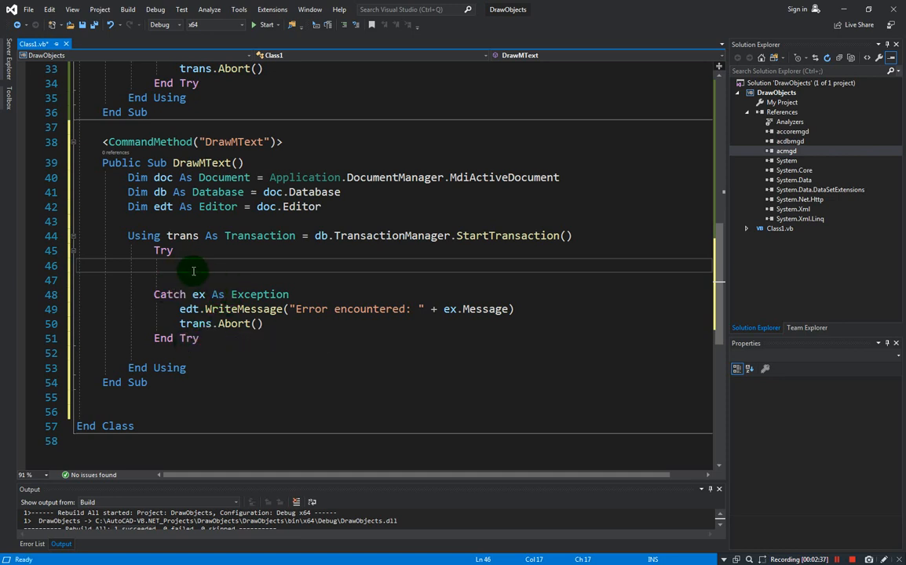
pyautogui.moveTo(202, 263)
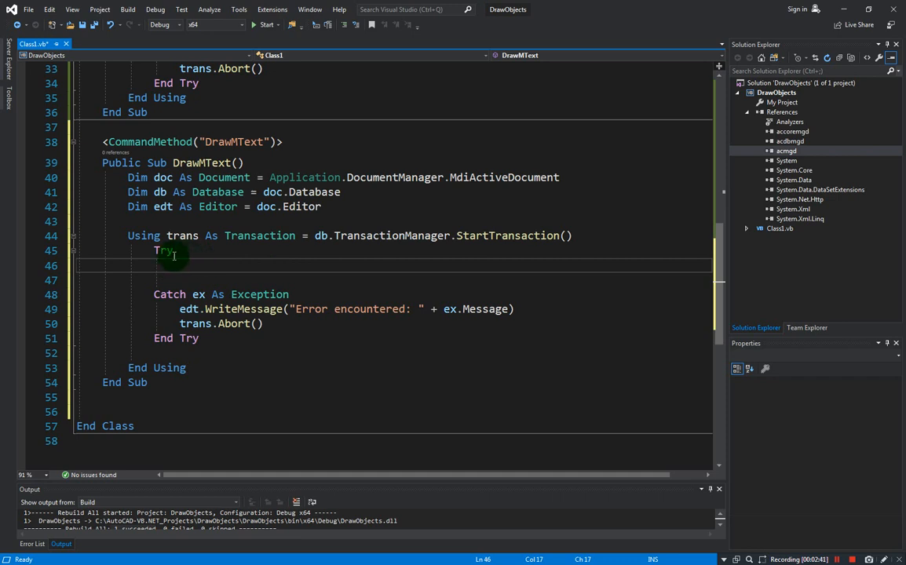
pyautogui.moveTo(259, 270)
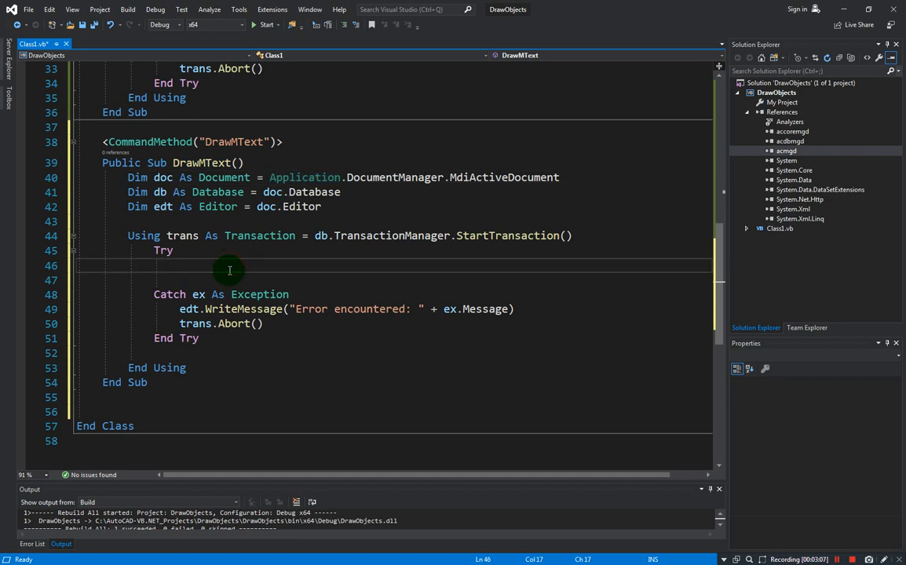
pyautogui.moveTo(258, 221)
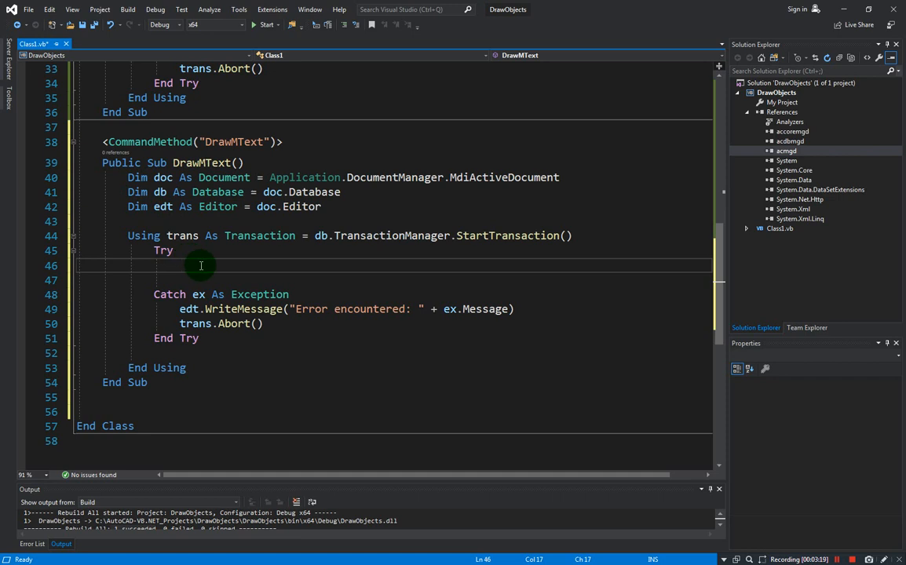
pyautogui.moveTo(370, 198)
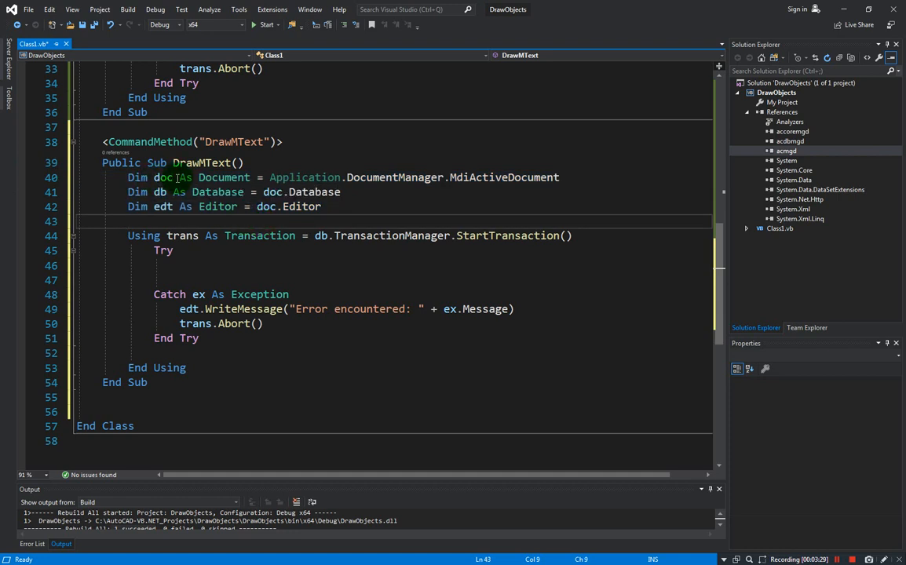
pyautogui.moveTo(170, 178)
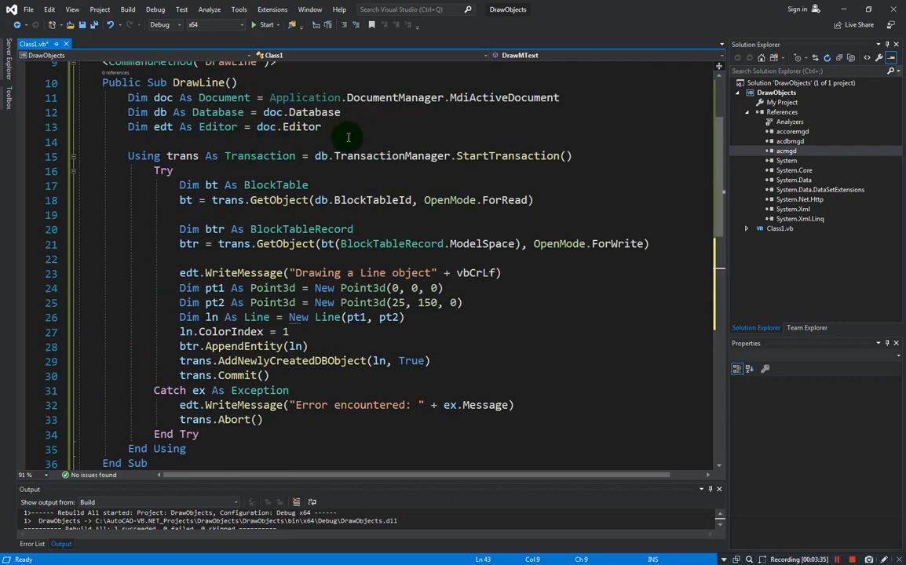
# In Try, write "Drawing MText Exercise!" + vbCrLf with edt.WriteMessage.
pyautogui.scroll(-3)
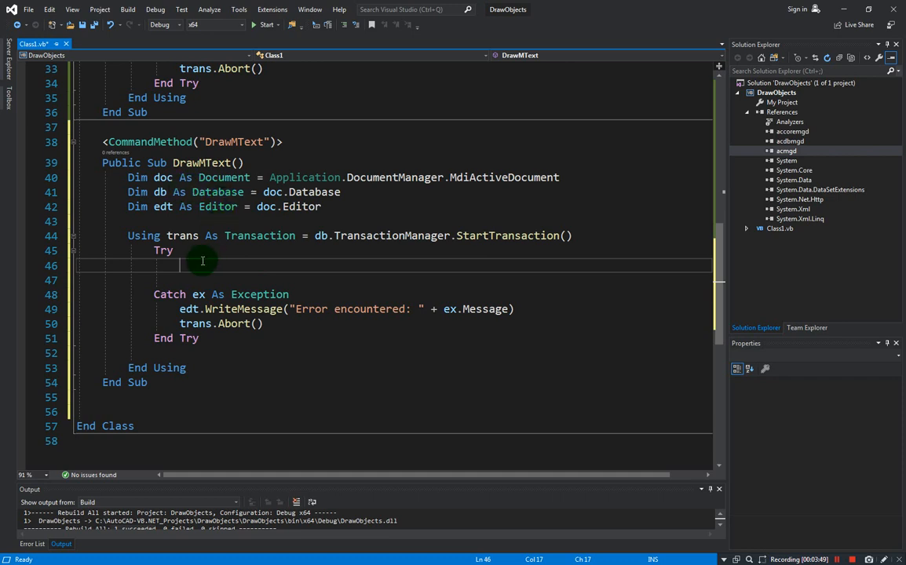
pyautogui.moveTo(200, 269)
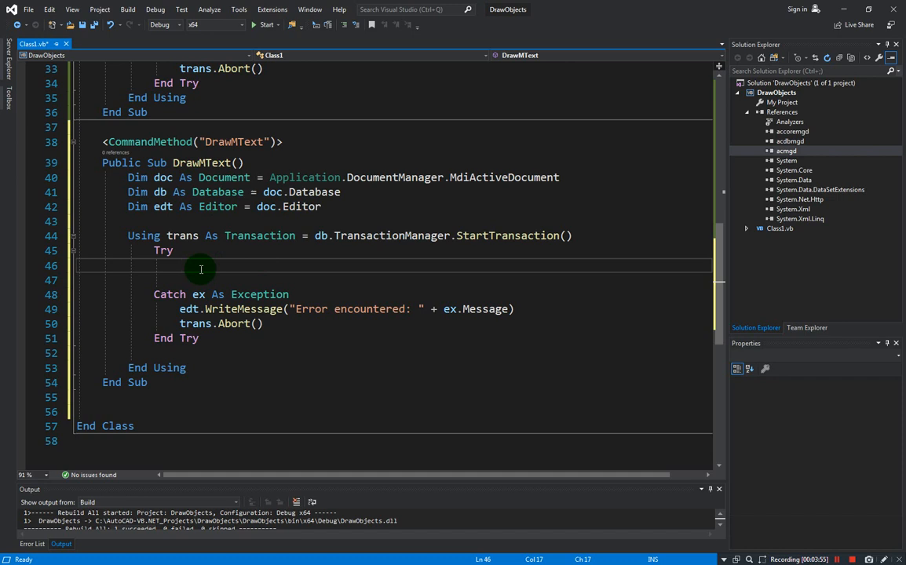
pyautogui.write('edt')
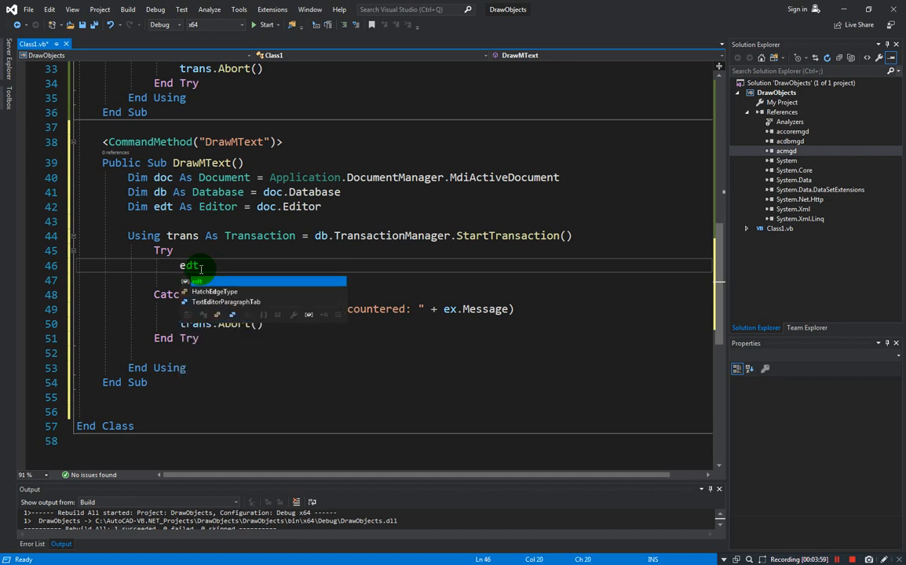
pyautogui.write('.WriteMessage')
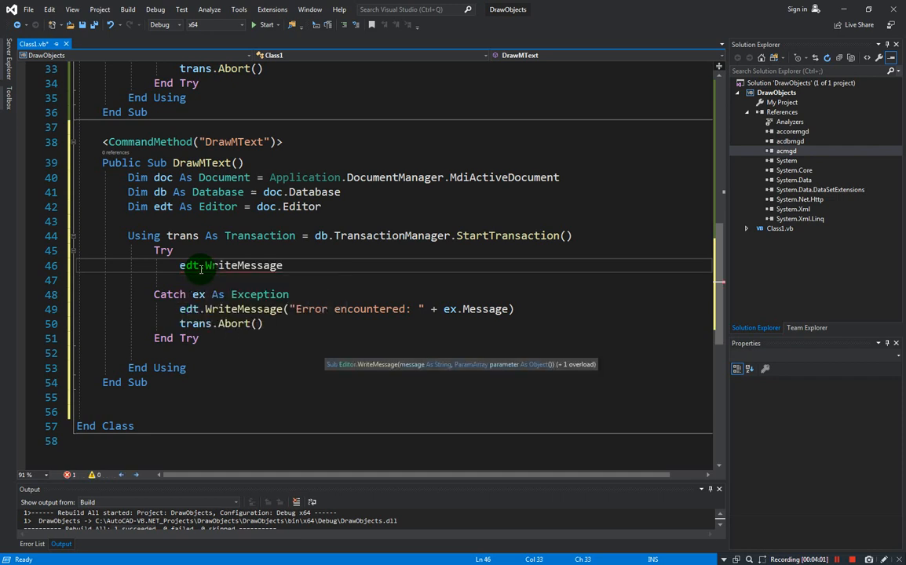
pyautogui.write('()')
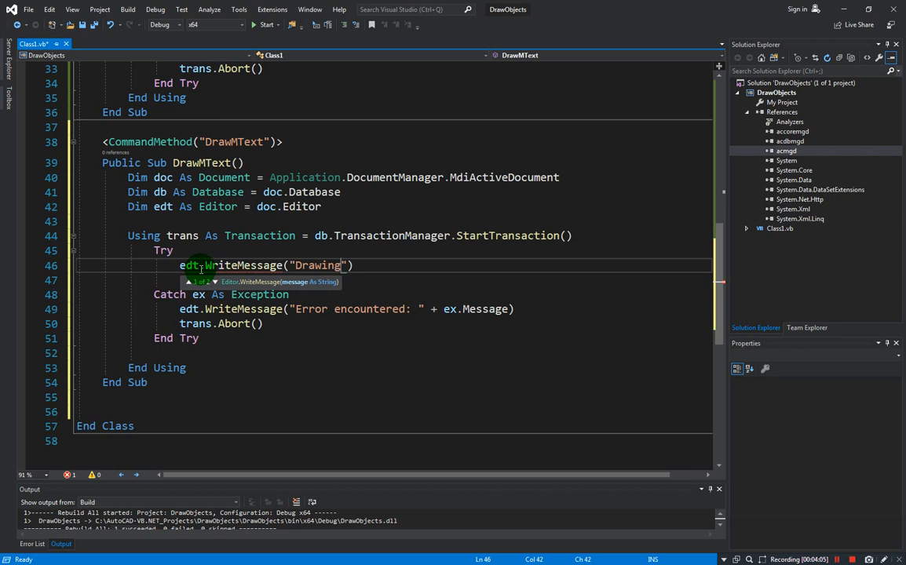
pyautogui.write('MTe')
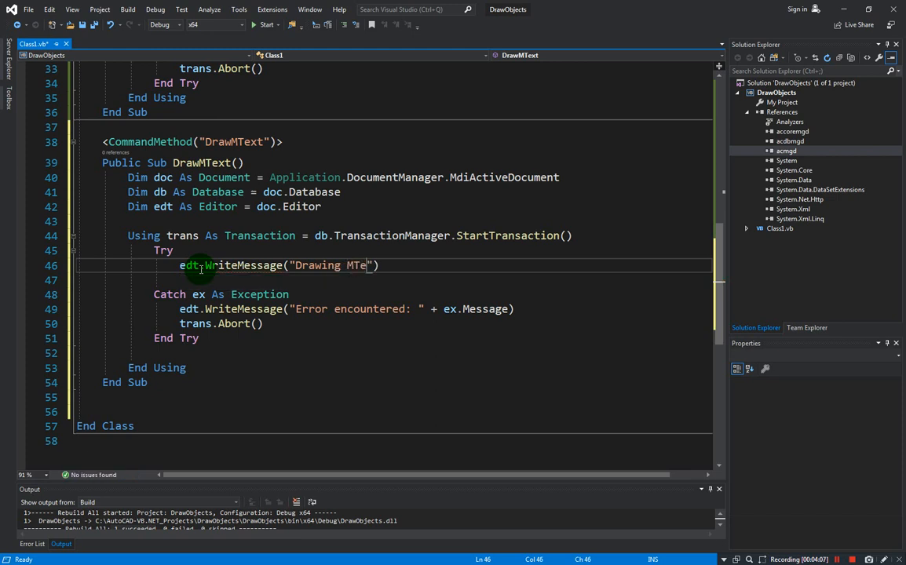
pyautogui.write('xt Exerci')
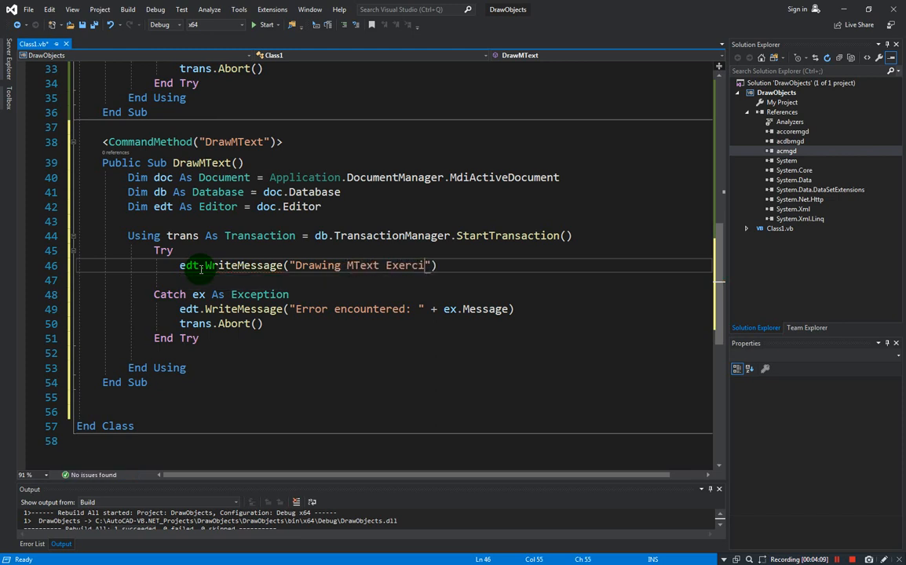
pyautogui.write('se!')
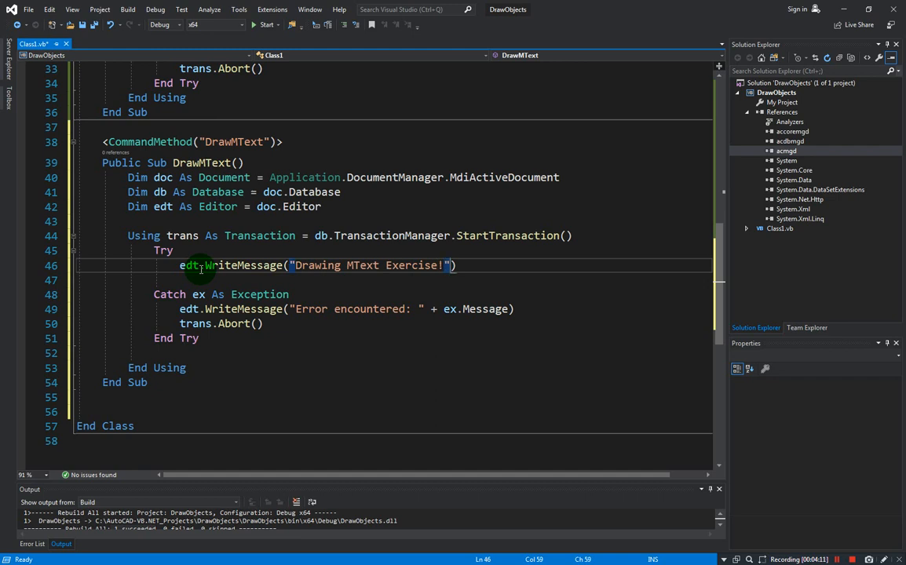
pyautogui.write('+ vbCrLf')
pyautogui.write('Dim d')
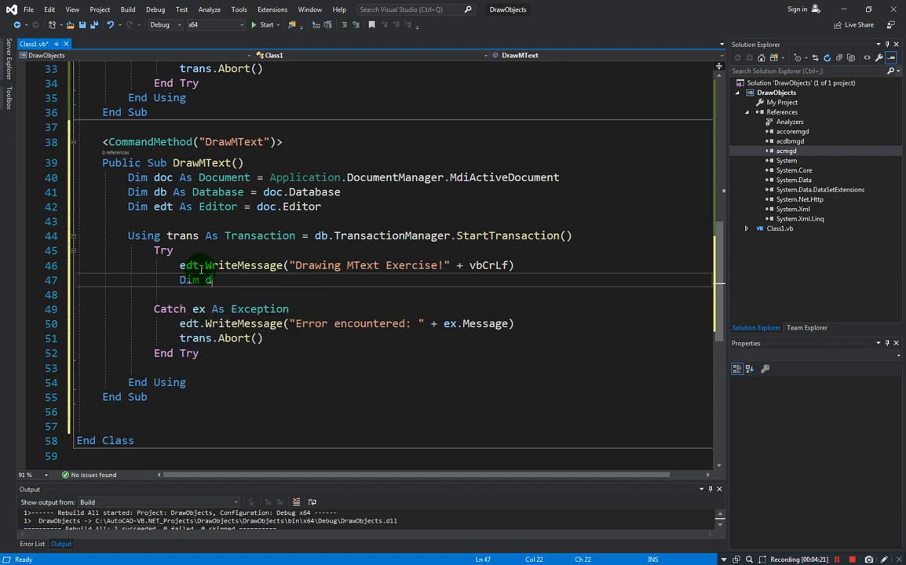
# Declare bt As BlockTable, set via trans.GetObject(db.BlockTableId, OpenMode.ForRead).
pyautogui.write('bt As BlockBegin')
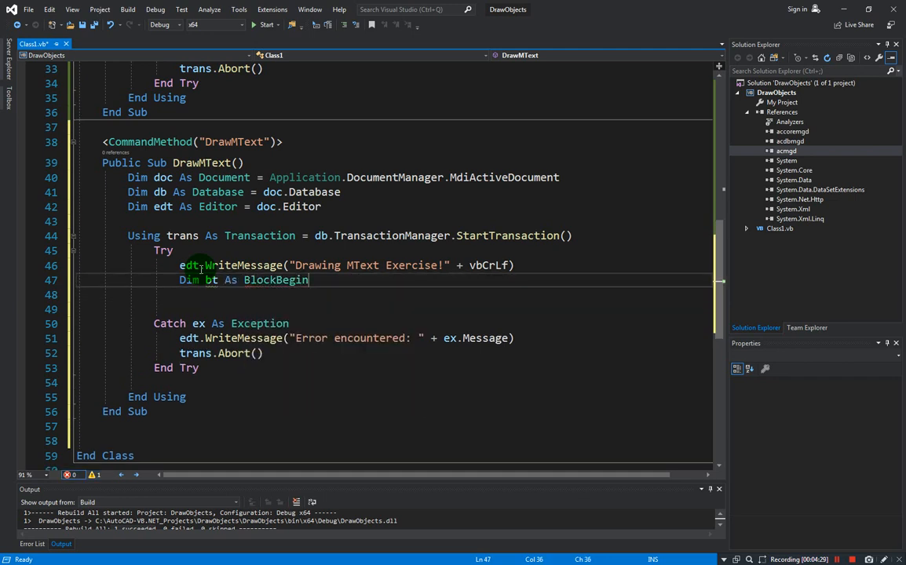
pyautogui.write('BlockTable')
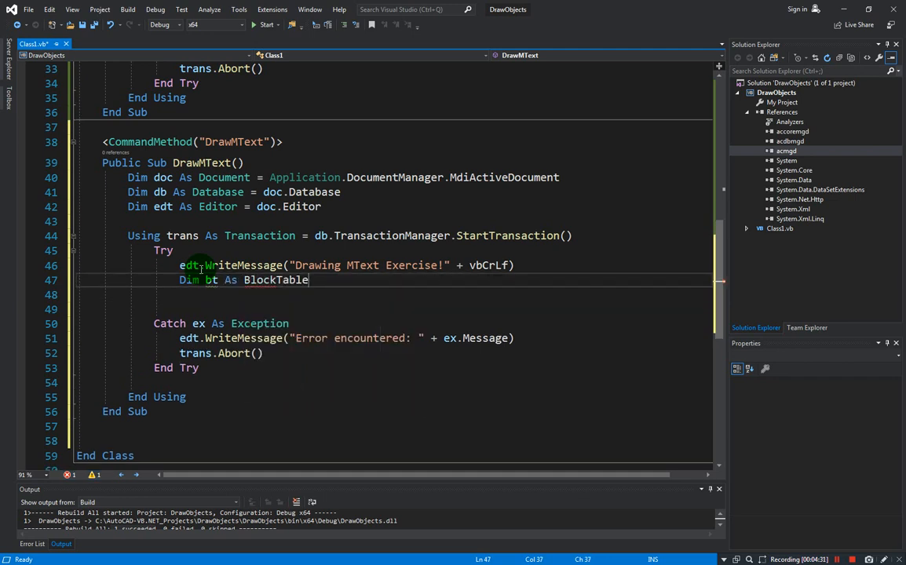
pyautogui.write('bt = trans.GetObject(')
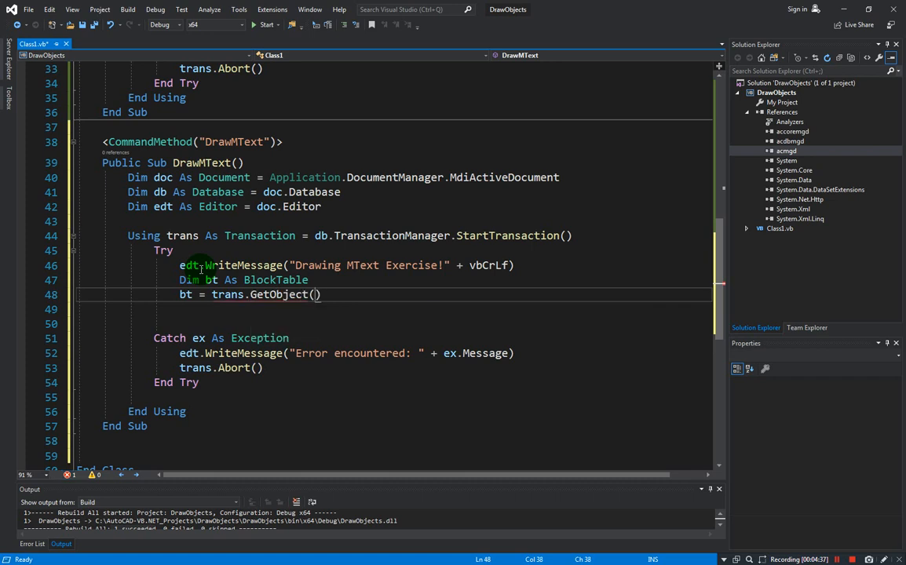
pyautogui.write('db.b')
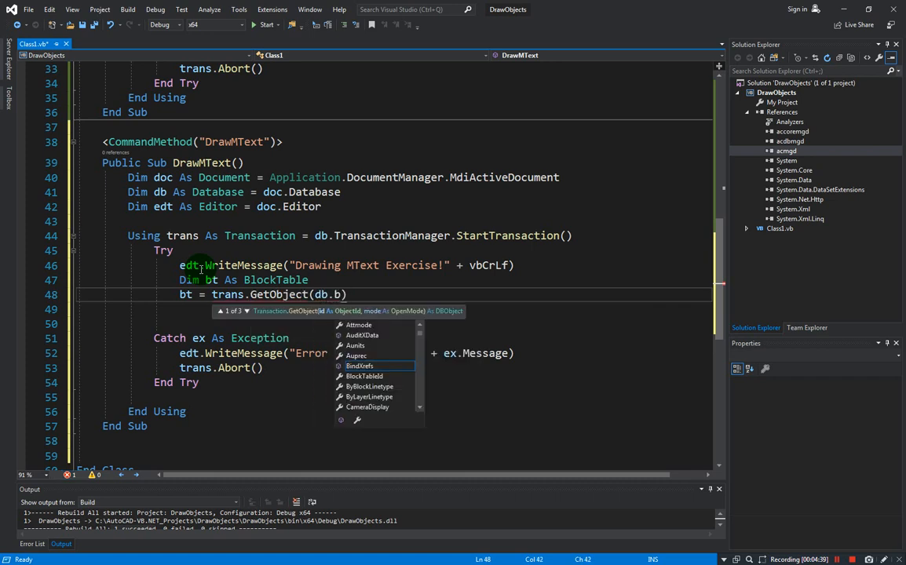
pyautogui.write('loc')
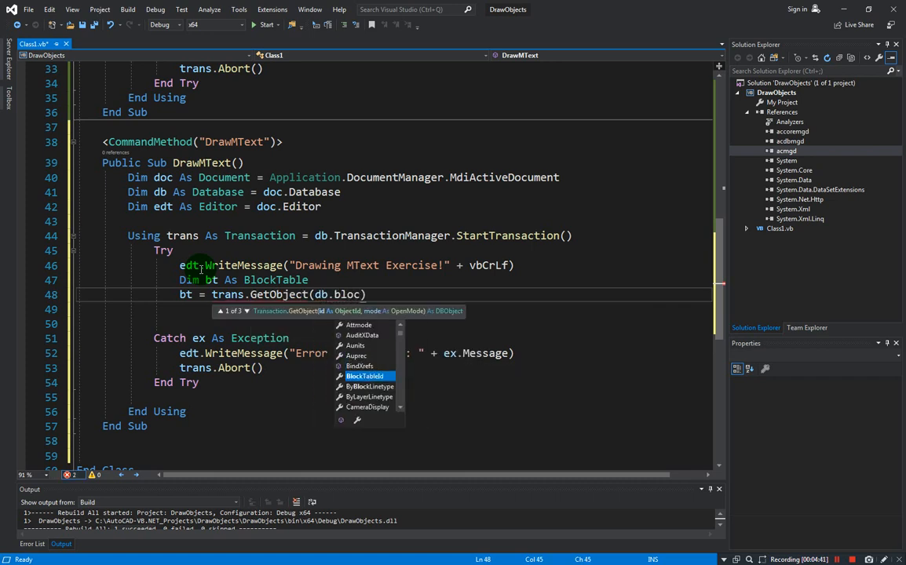
pyautogui.write('BlockTableId, opem')
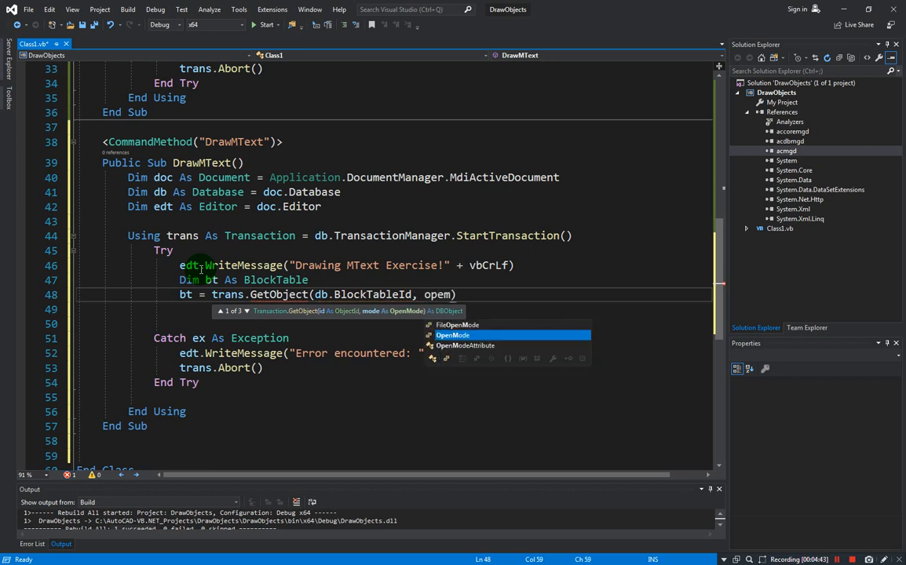
pyautogui.press('Backspace')
pyautogui.write('OpenMode.ForRead')
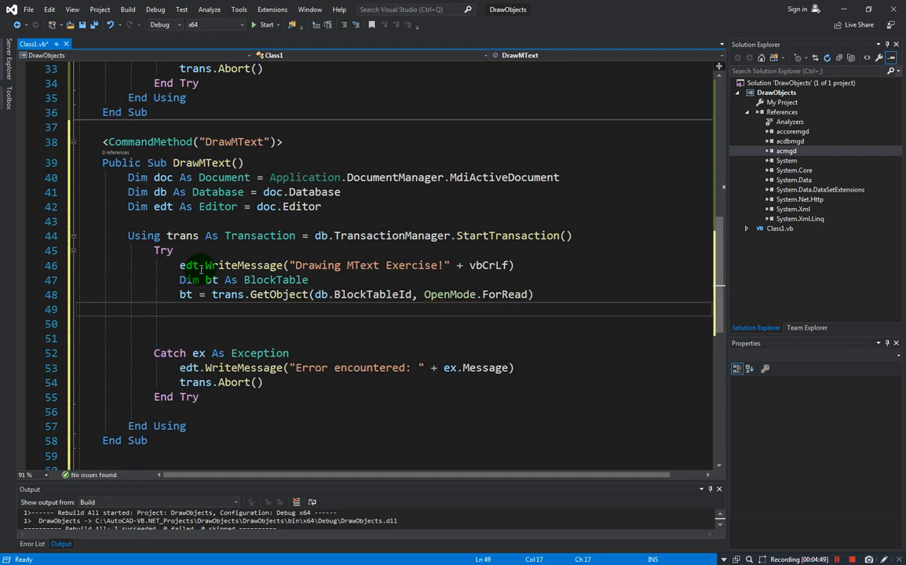
# Declare btr As BlockTableRecord in DrawMText.
pyautogui.write('Dim')
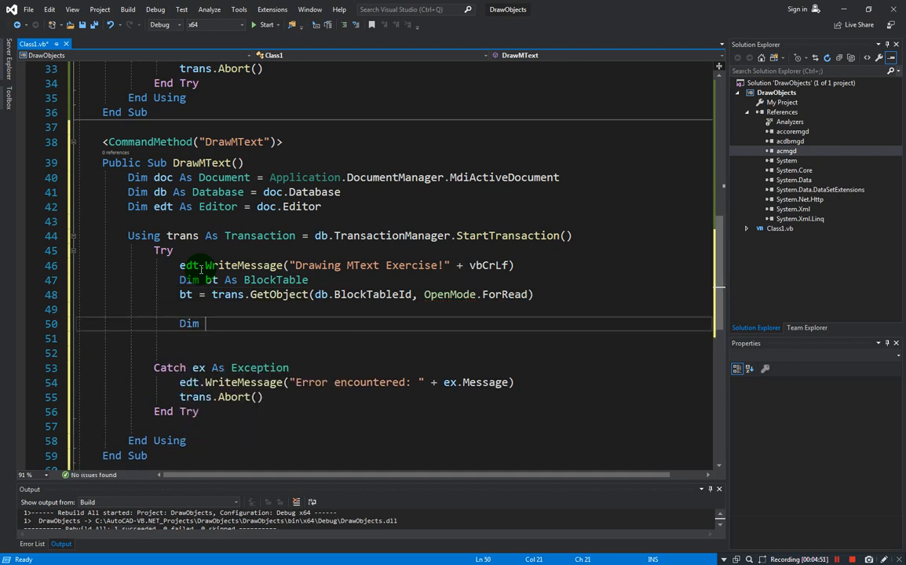
pyautogui.write('btr')
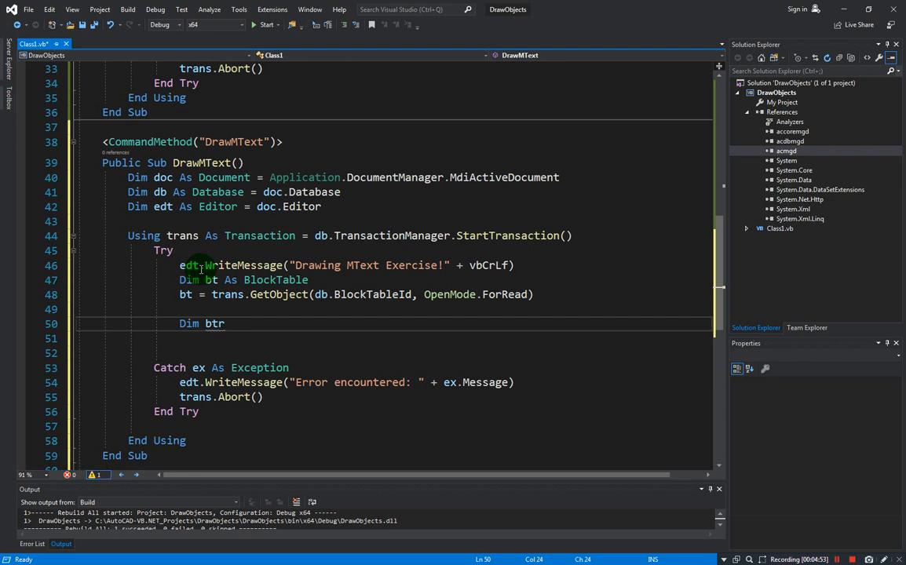
pyautogui.write('As bl')
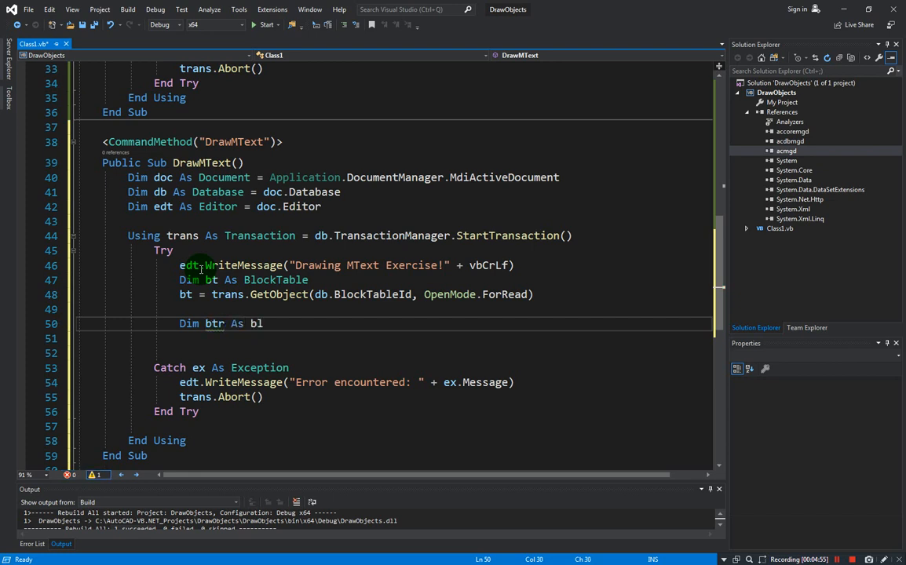
pyautogui.write('BlockTableRecord')
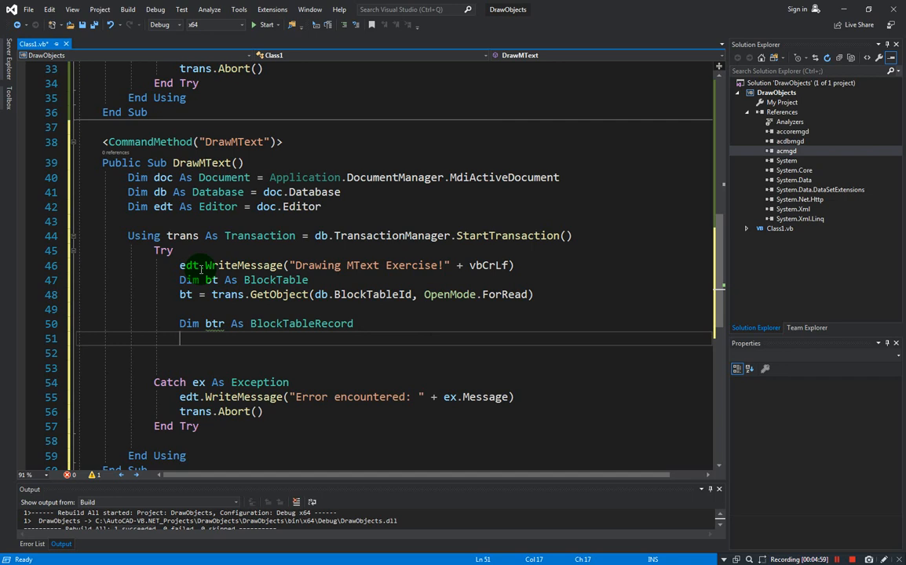
# Set btr via trans.GetObject(bt(BlockTableRecord.ModelSpace), OpenMode.ForWrite).
pyautogui.write('bg')
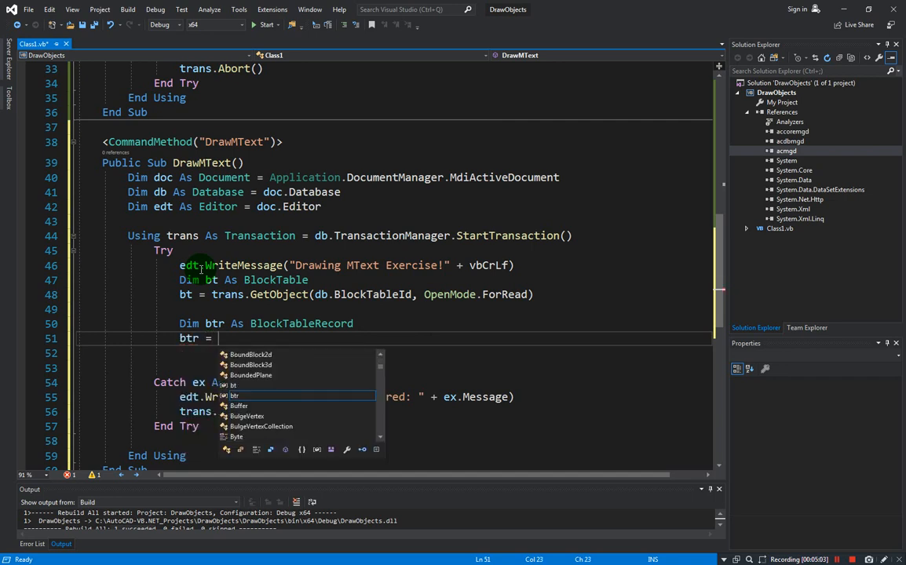
pyautogui.write('trans.getObject(')
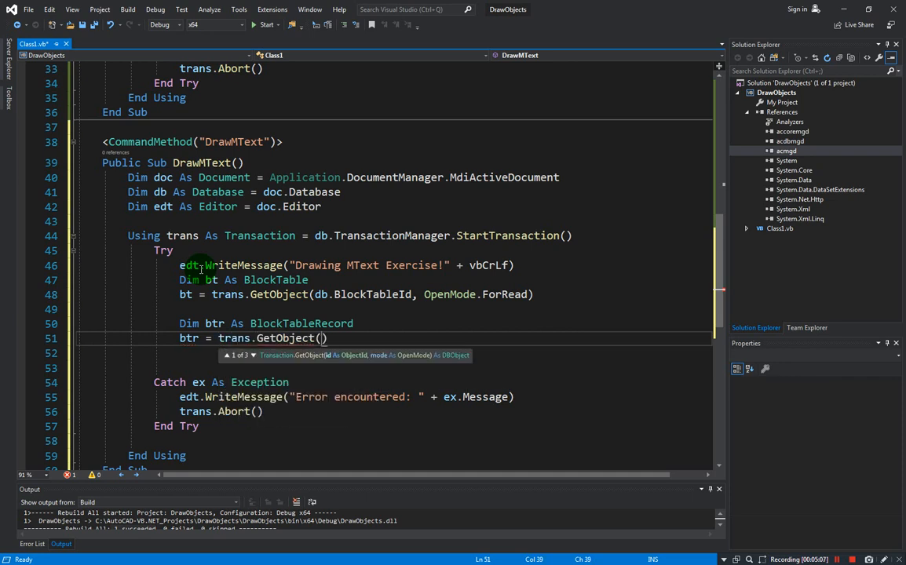
pyautogui.write('bt')
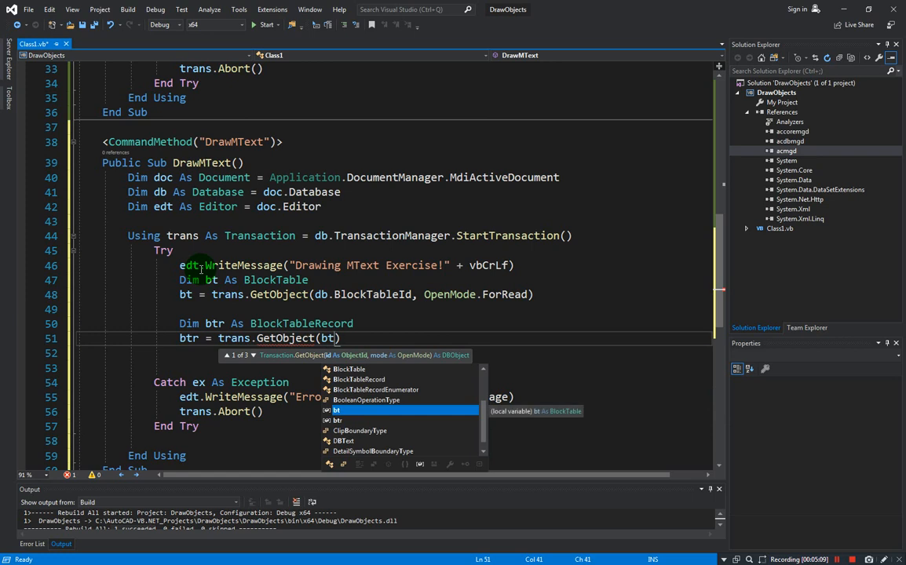
pyautogui.write('(')
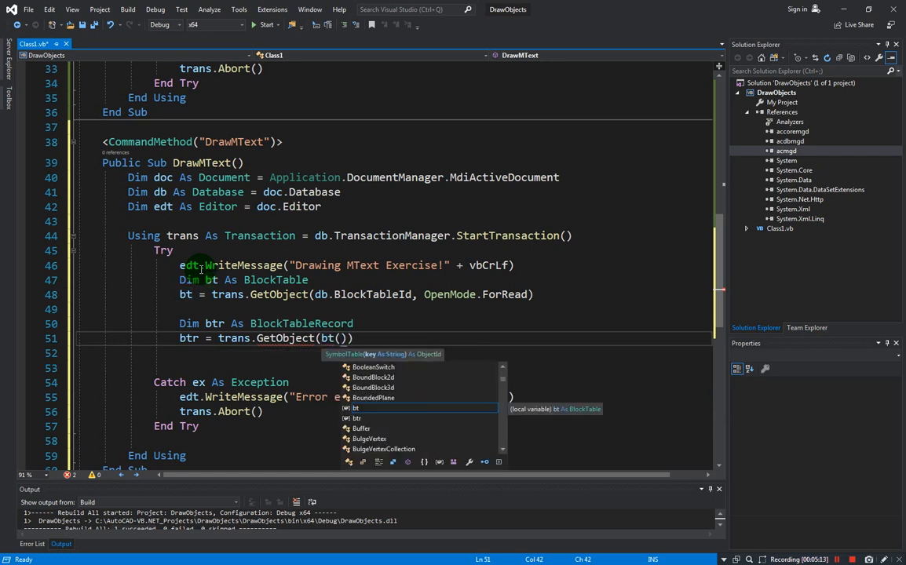
pyautogui.write('loc')
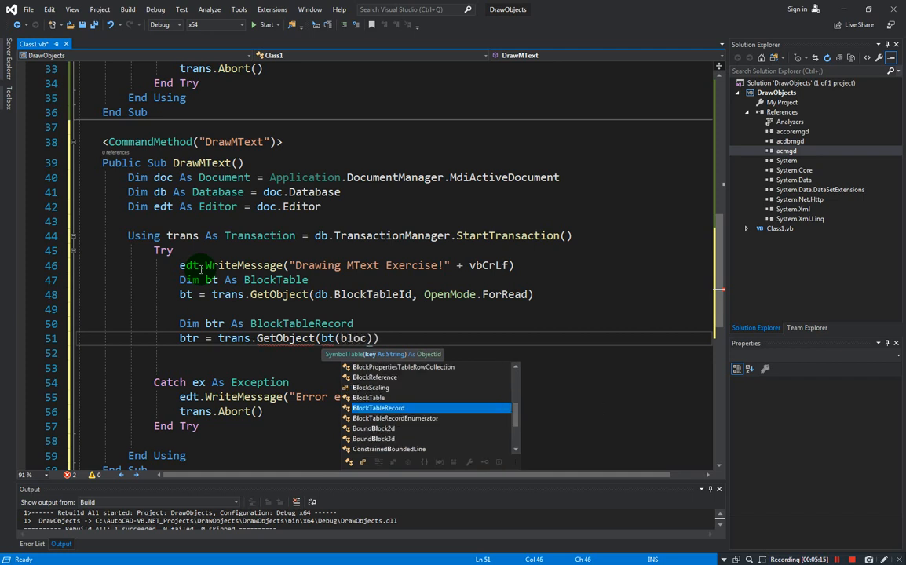
pyautogui.write('BlockTableRecord.mode')
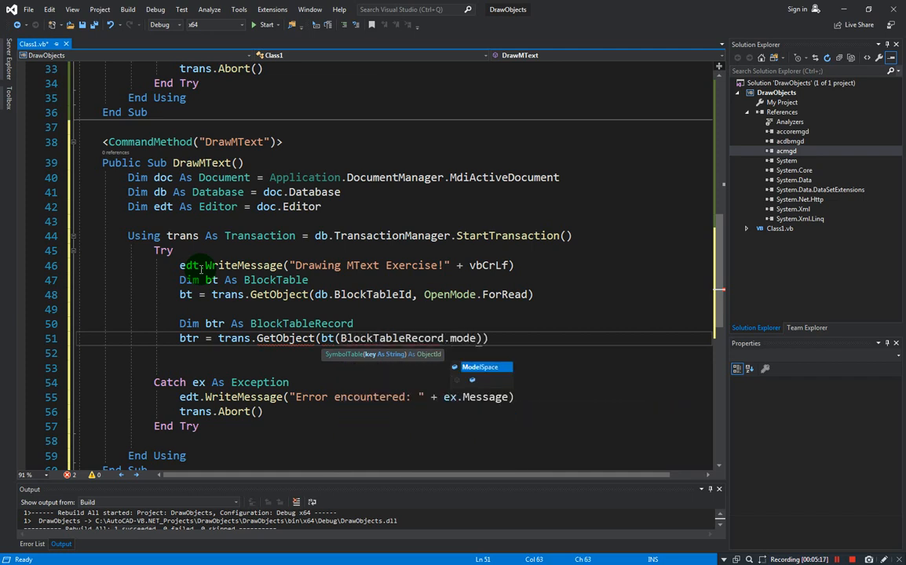
pyautogui.write('ModelSpace')
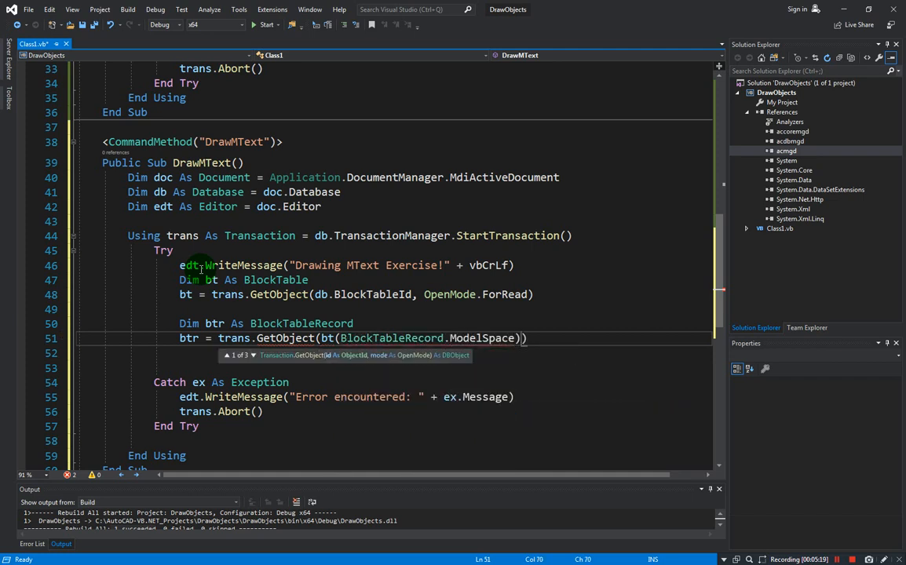
pyautogui.write(',')
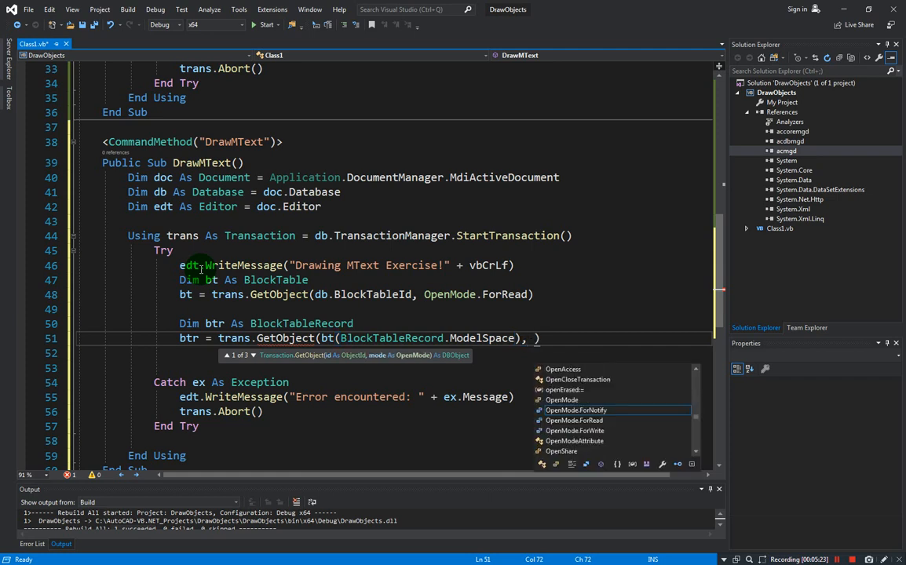
pyautogui.write('open')
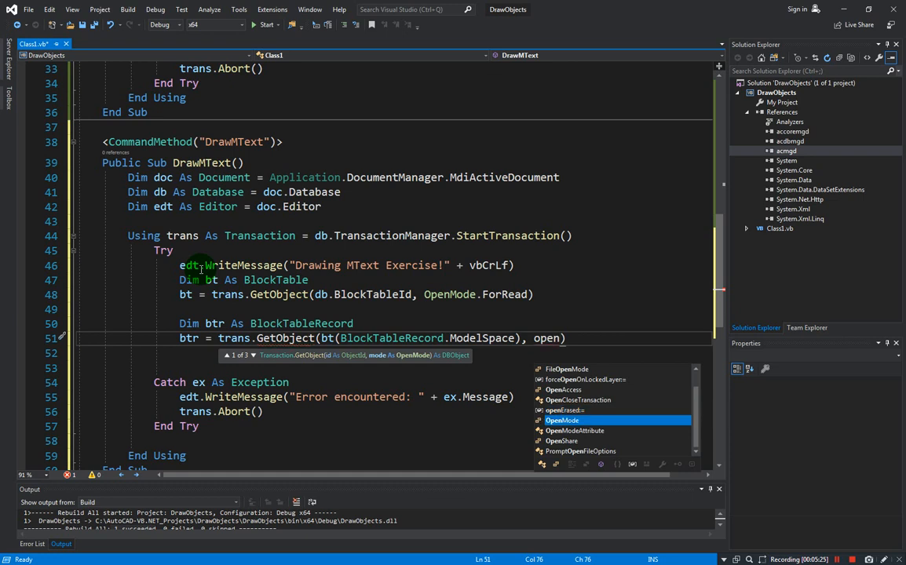
pyautogui.write('.for')
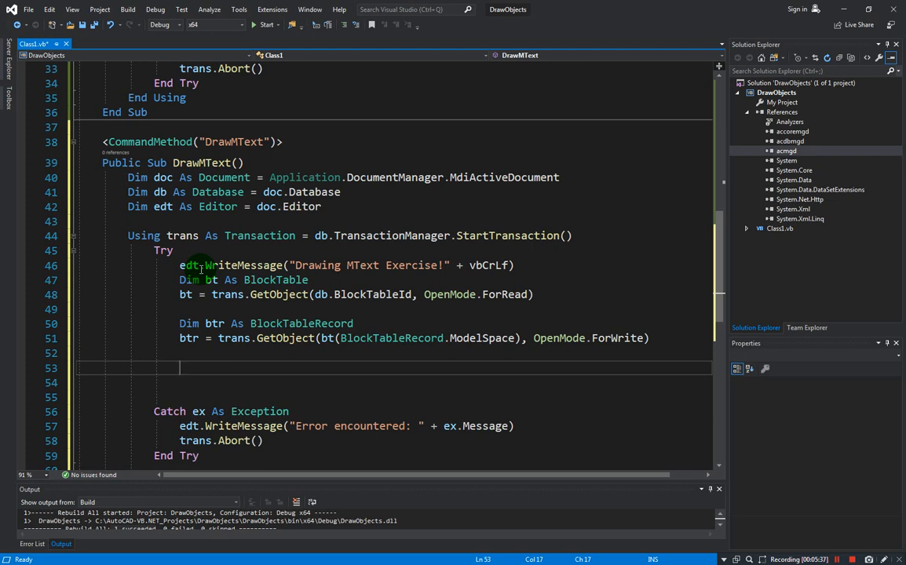
# Add Dim txt As String = "Hello AutoCAD from VB.NET!".
pyautogui.write('dim')
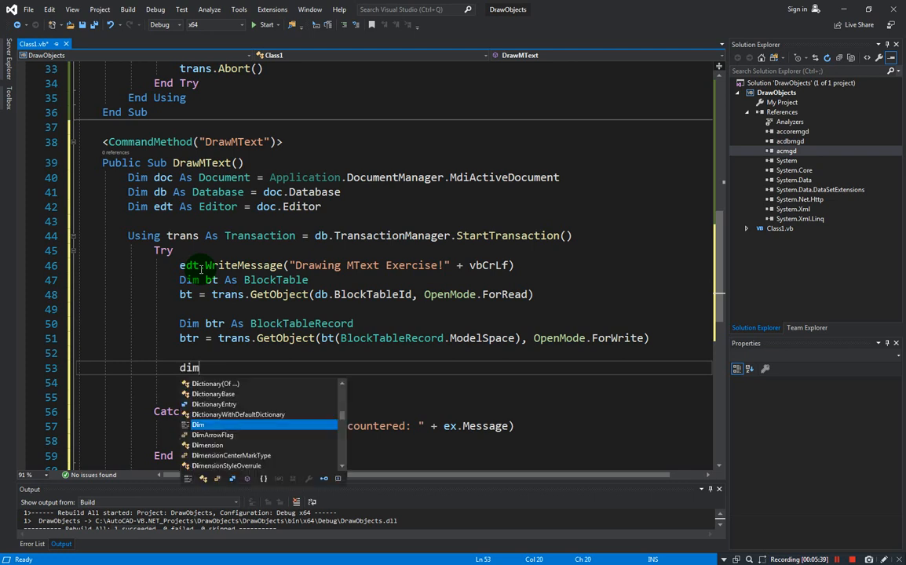
pyautogui.write('txt')
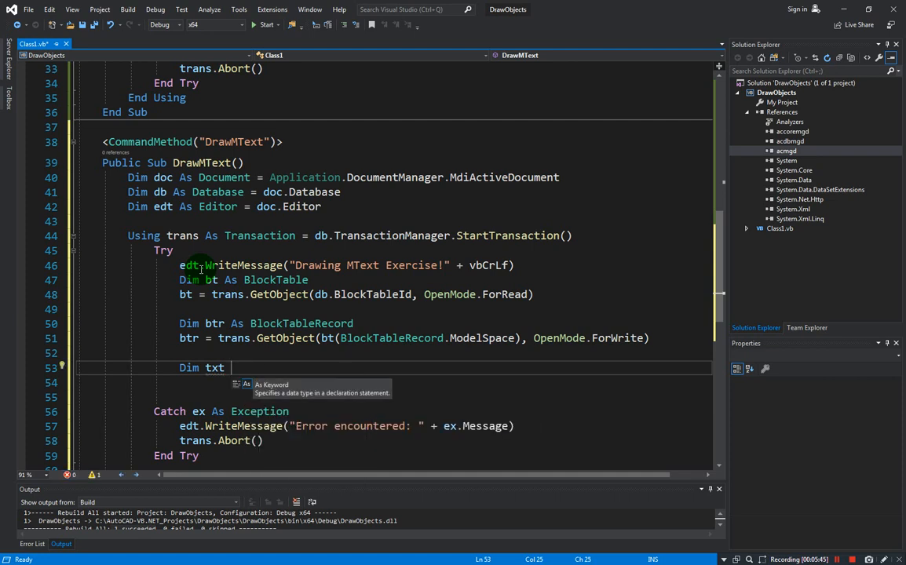
pyautogui.write('As string = "')
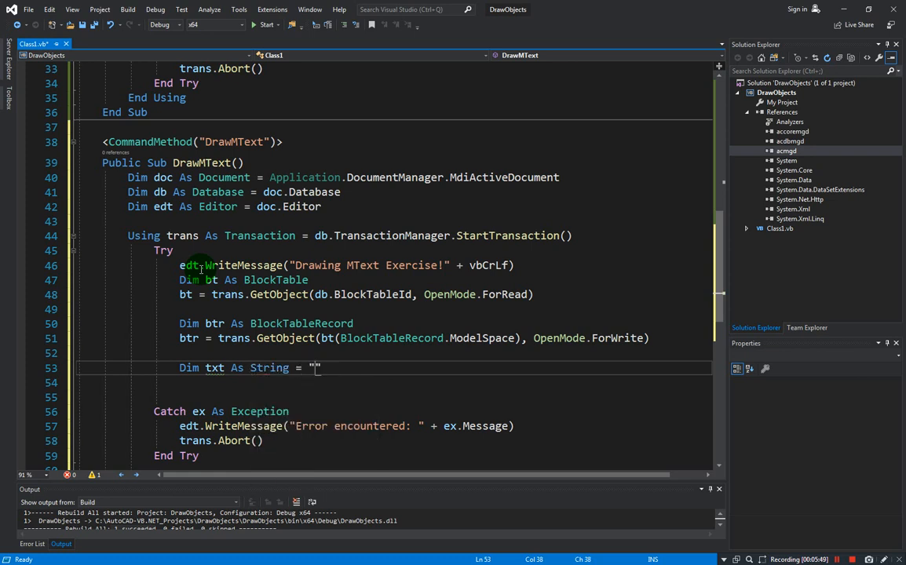
pyautogui.write('Hello')
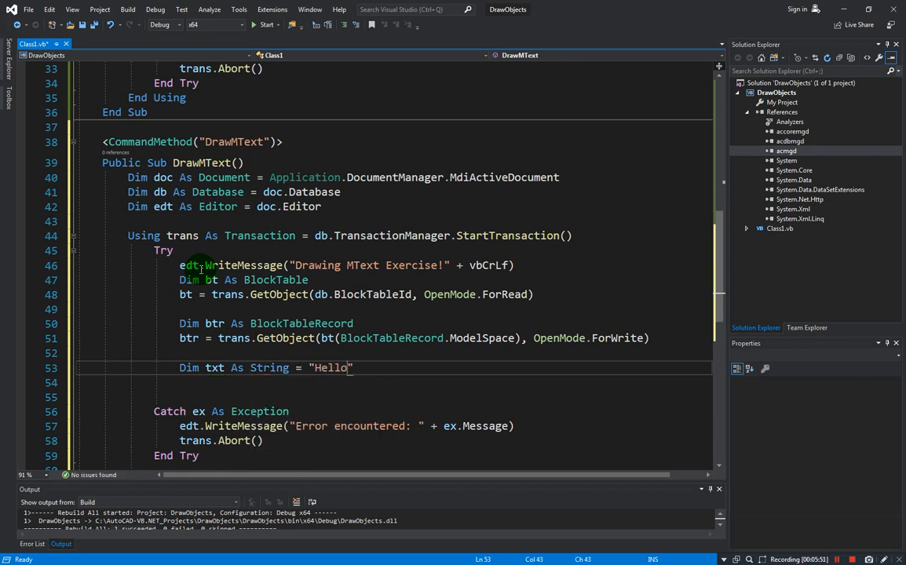
pyautogui.write('AutoCAD from V')
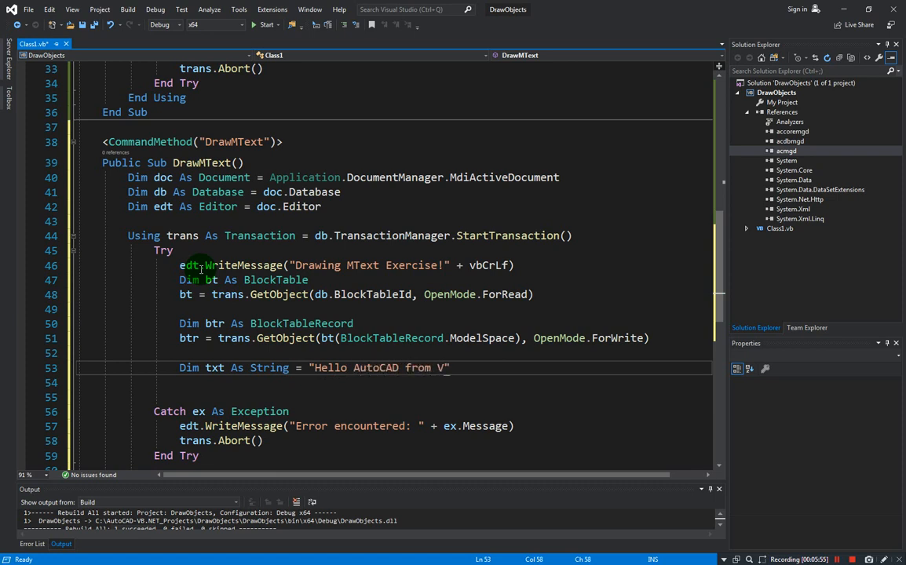
pyautogui.write('B.NET')
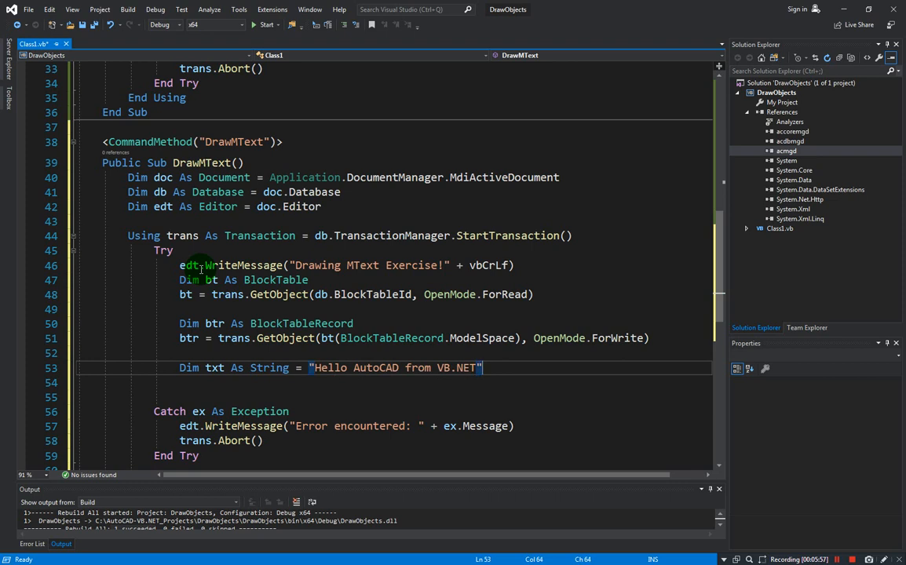
pyautogui.write('!')
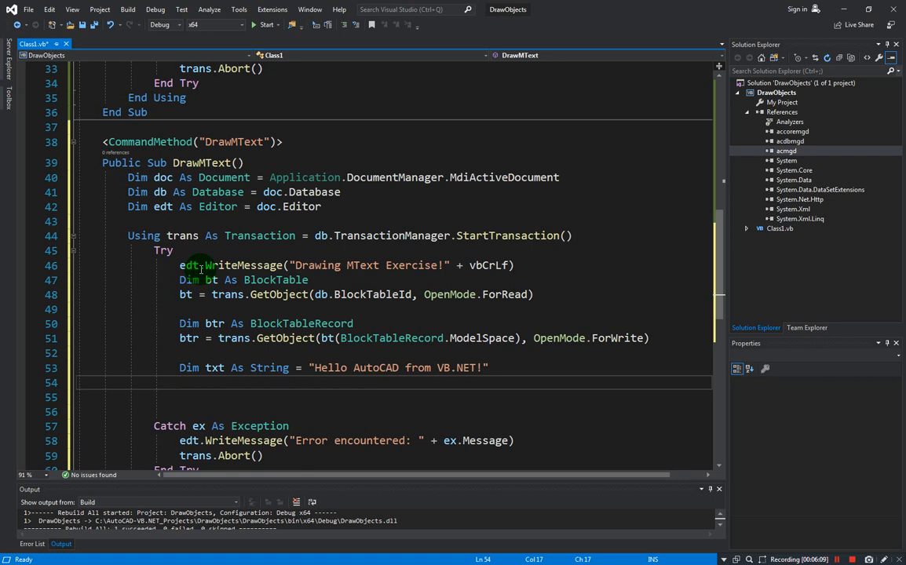
pyautogui.moveTo(118, 309)
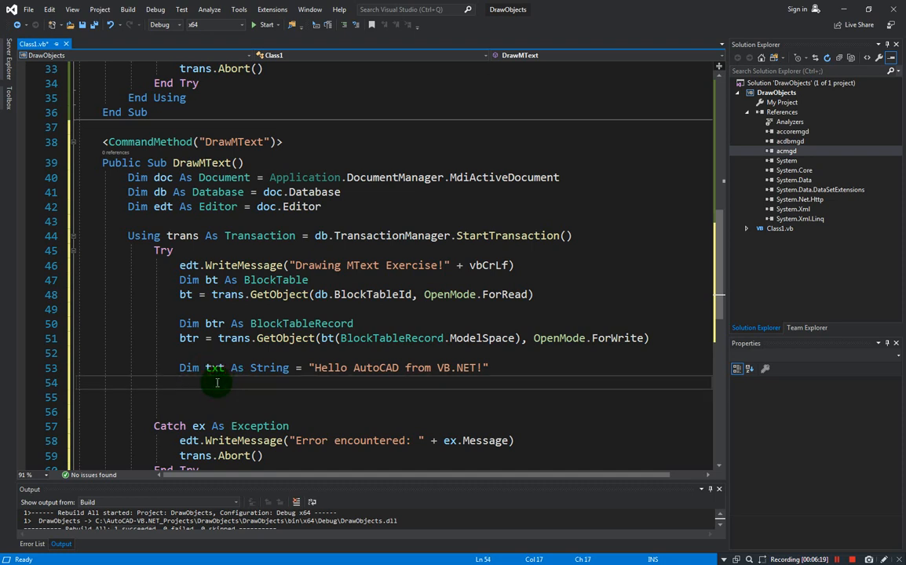
# Add Dim insPt As Point3d = New Point3d(35, 60, 0).
pyautogui.write('d')
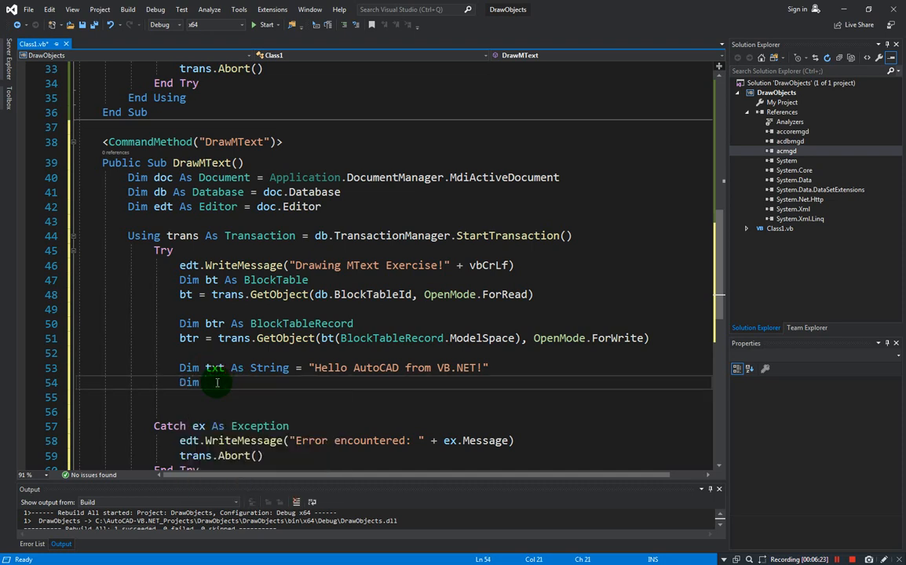
pyautogui.write('insPt')
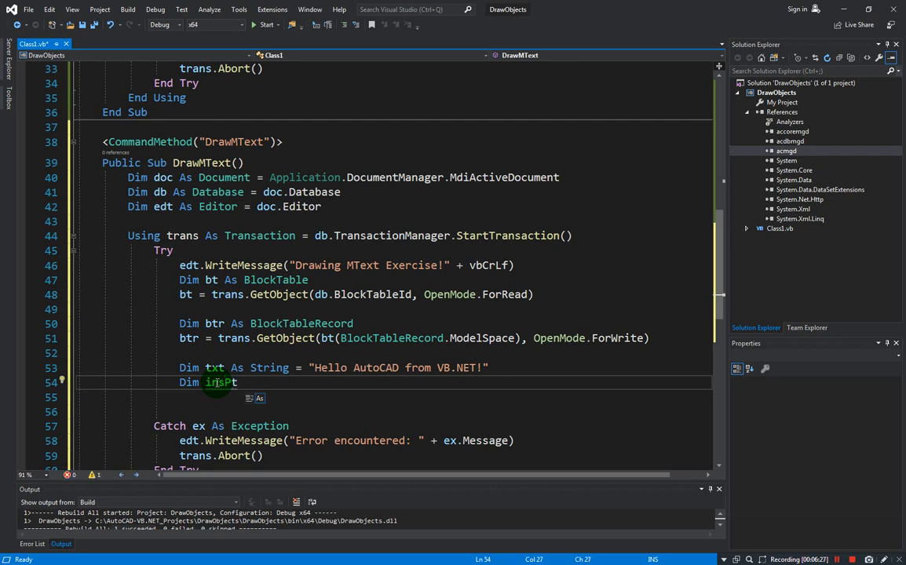
pyautogui.write('As point3d')
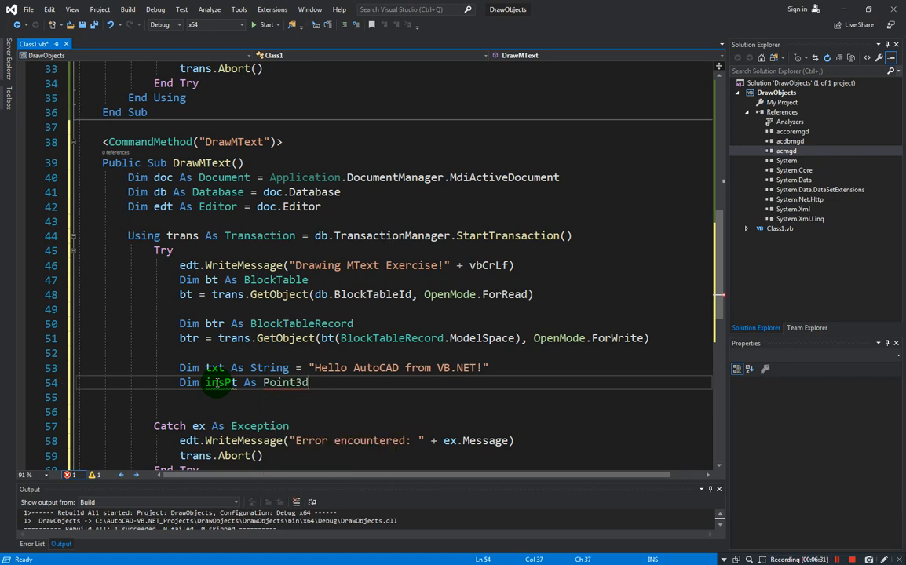
pyautogui.write('= New')
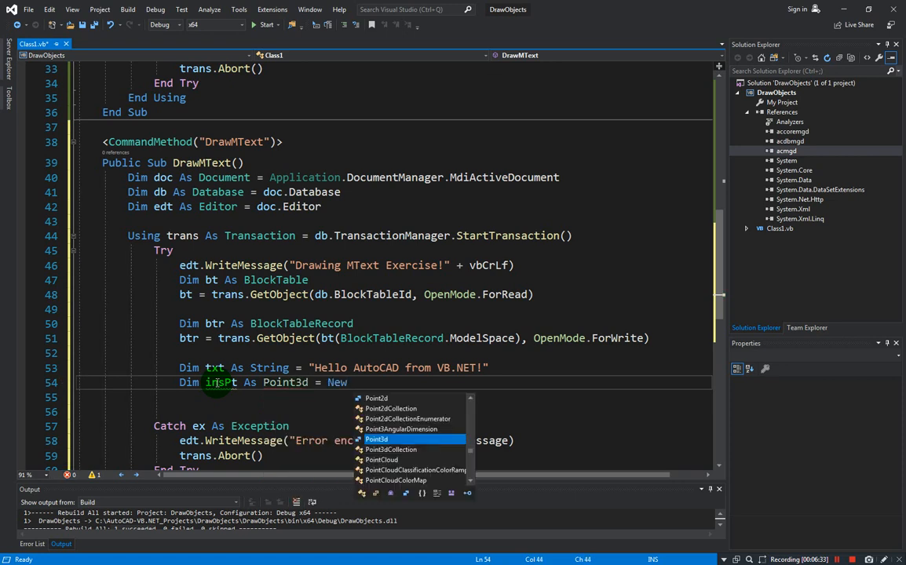
pyautogui.write('Point3d(35, 60')
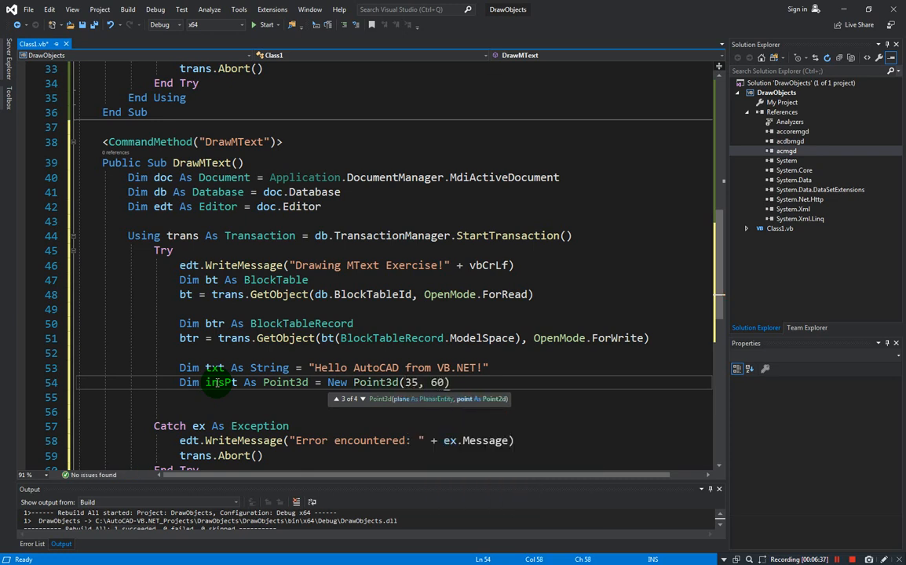
pyautogui.write(', 0')
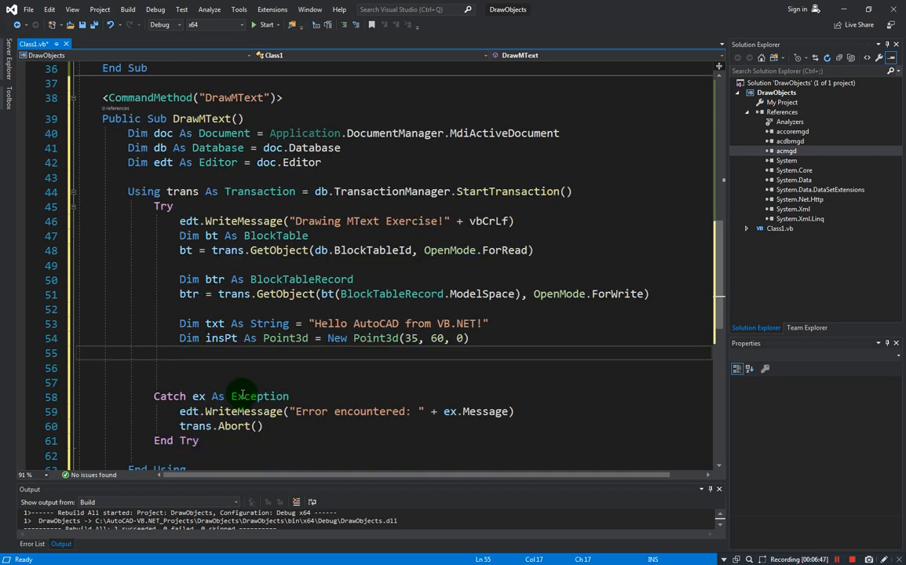
# Write the Using mtx As MText = New MText() block and scroll to its End Using.
pyautogui.write('u')
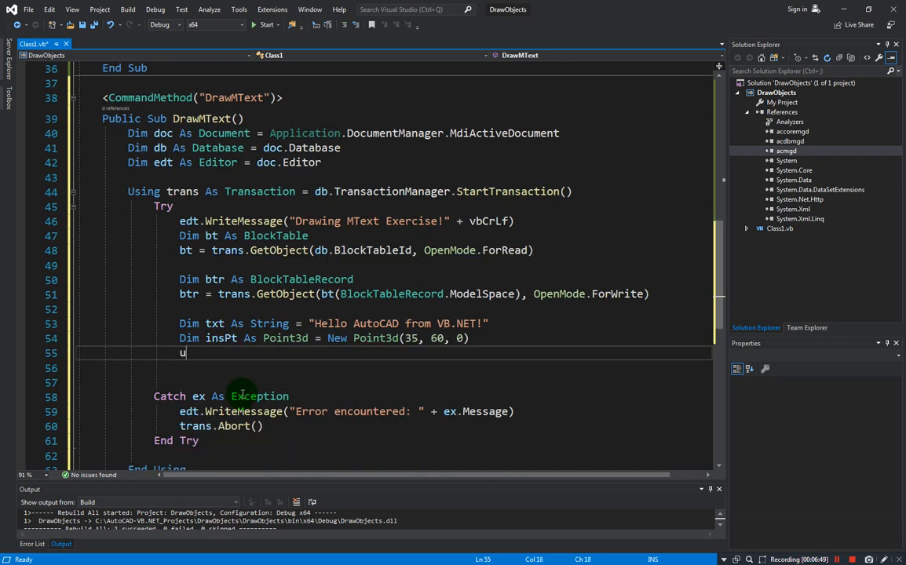
pyautogui.write('sing')
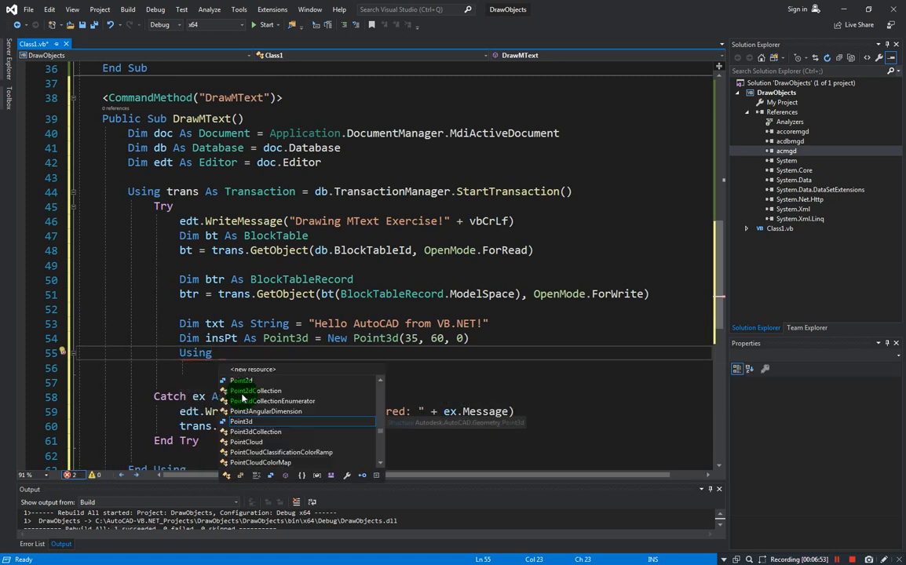
pyautogui.write('mtx As MText')
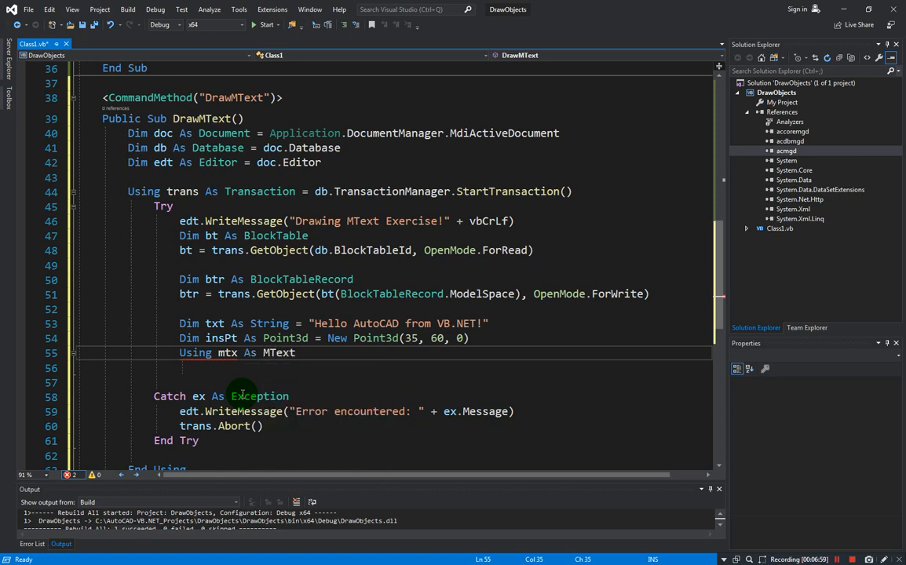
pyautogui.write('= new')
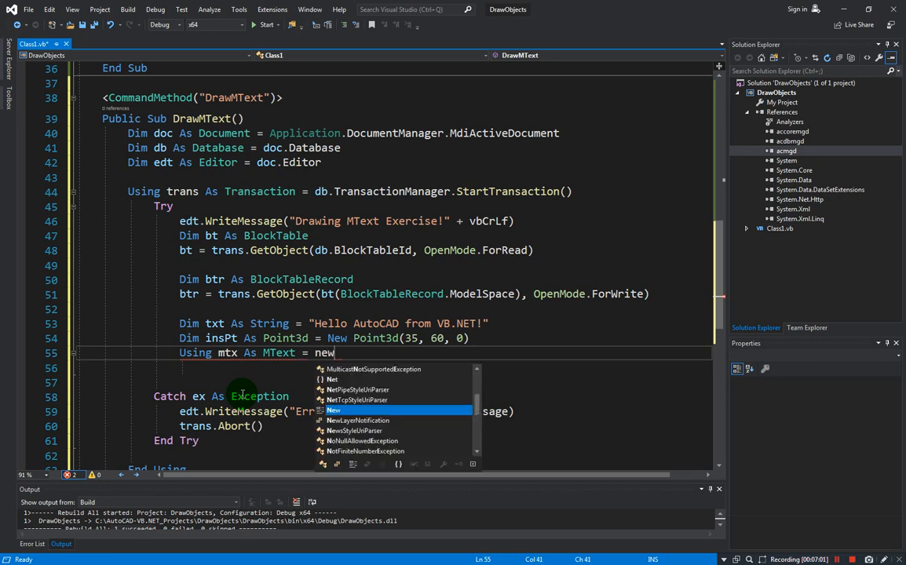
pyautogui.write('MText')
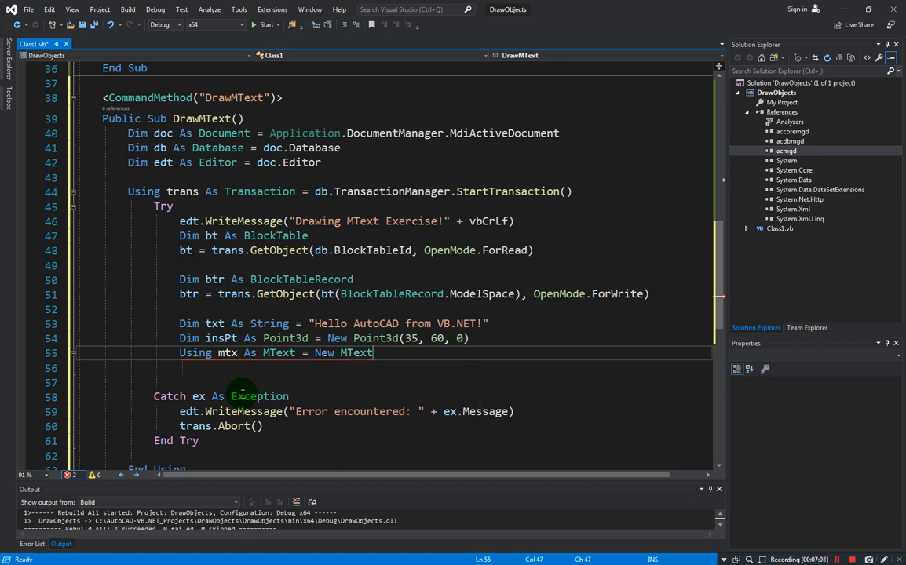
pyautogui.write('()')
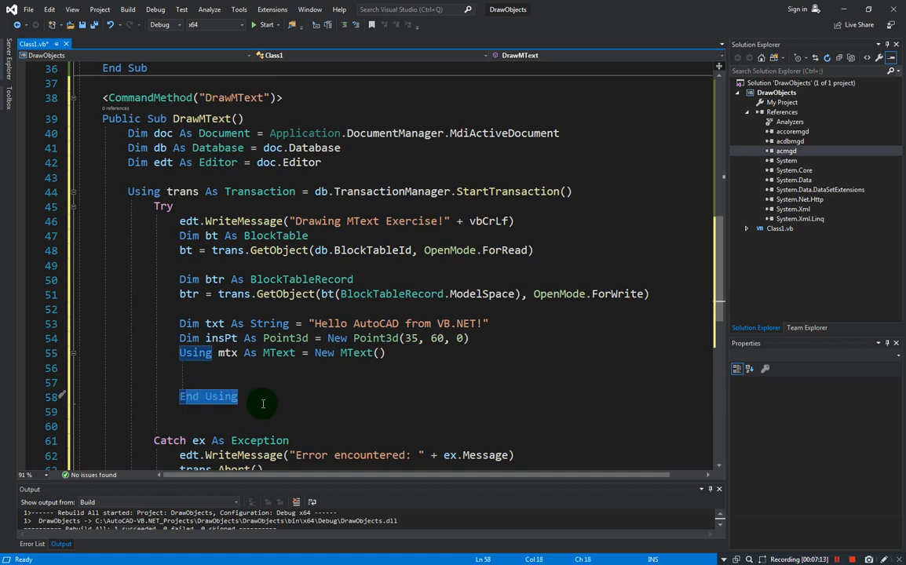
pyautogui.scroll(-3)
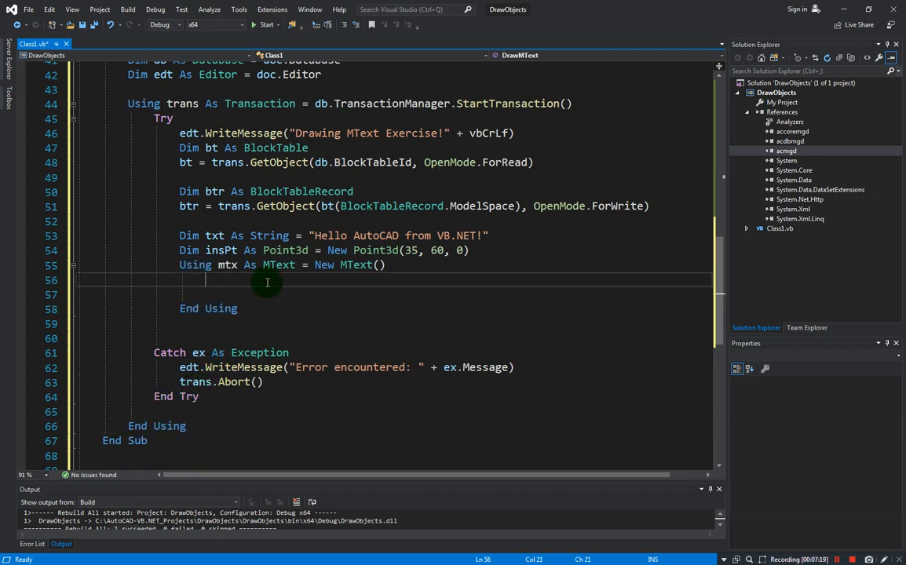
pyautogui.scroll(-3)
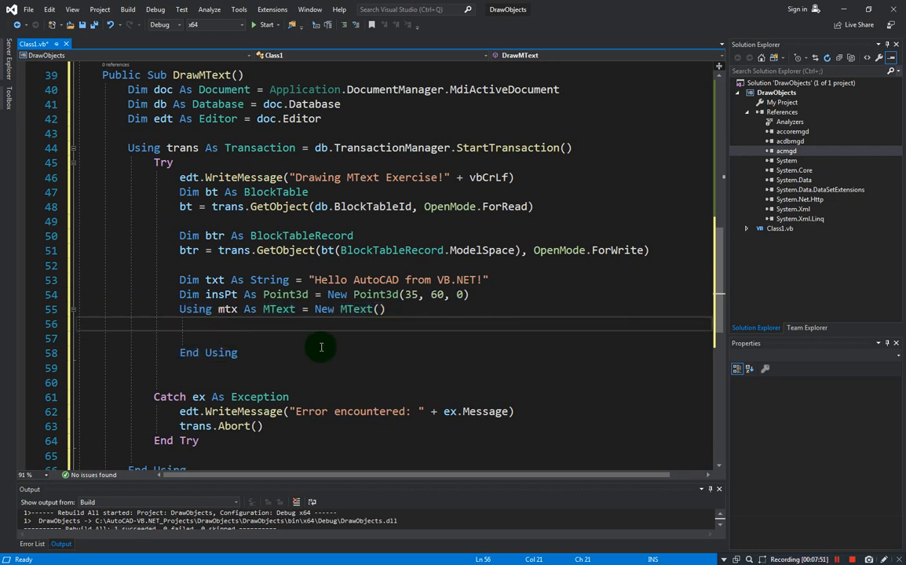
# Write mtx.Contents = txt, mtx.Location = insPt and btr.AppendEntity(mtx) inside the Using block.
pyautogui.click(227, 308)
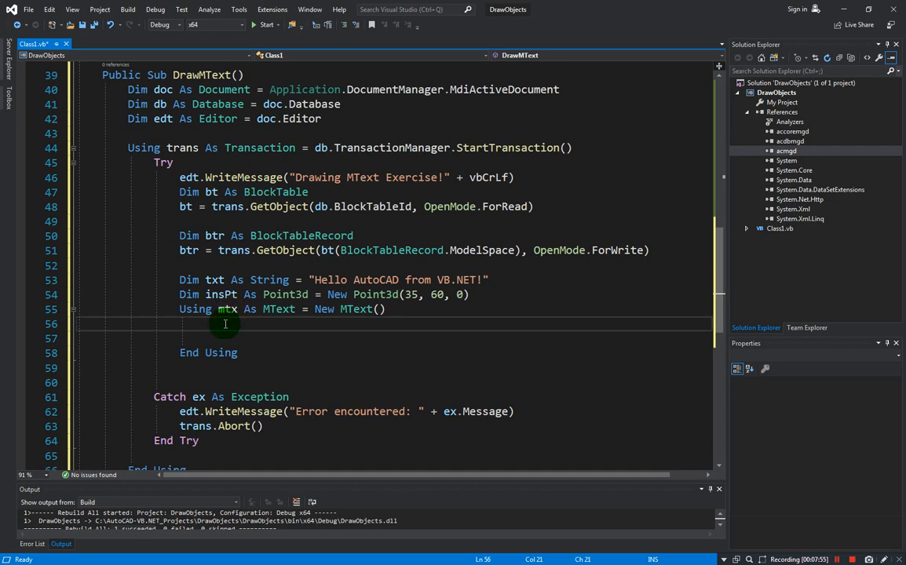
pyautogui.write('mtx')
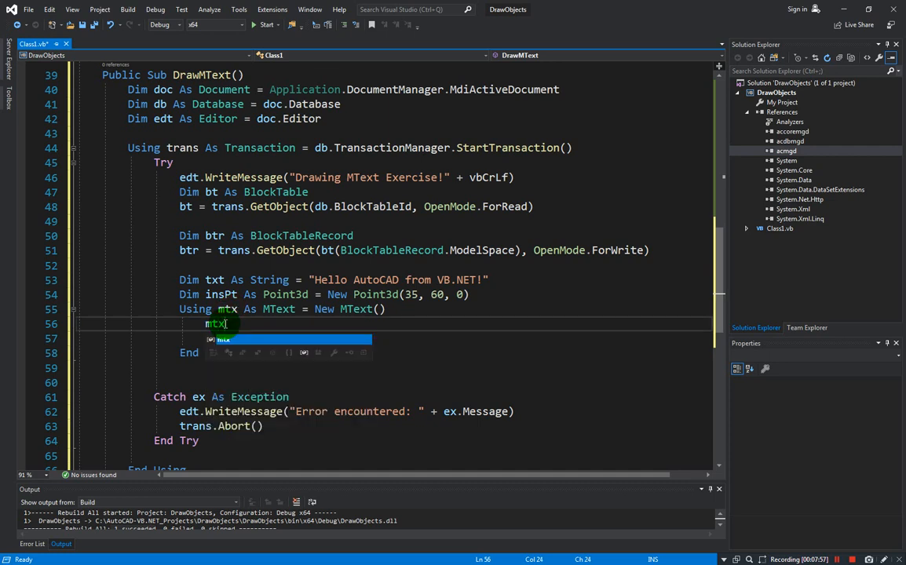
pyautogui.write('.contents =')
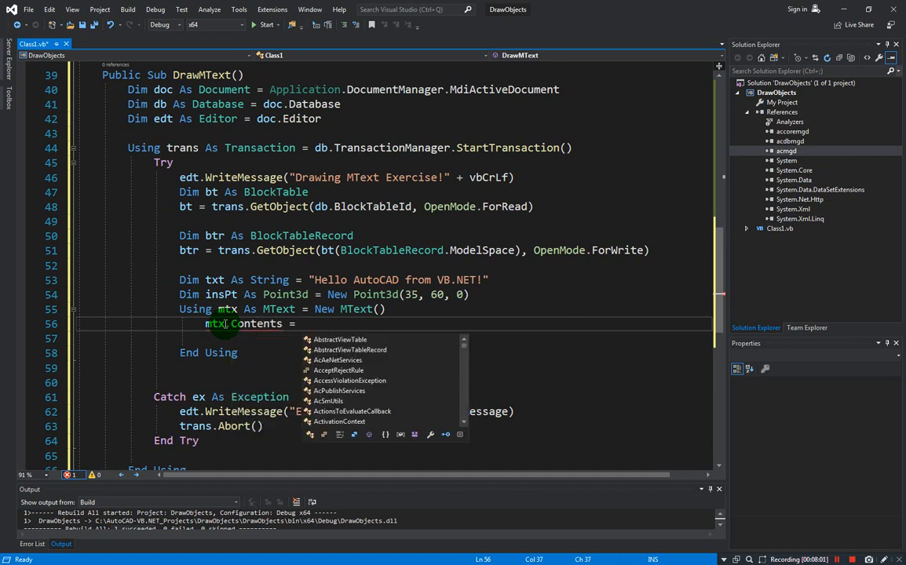
pyautogui.write('txt')
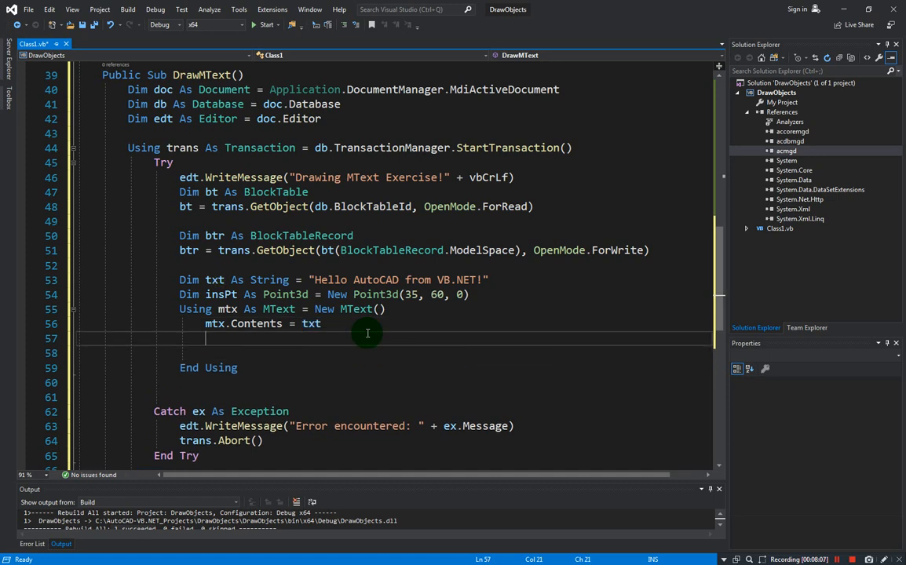
pyautogui.write('mtx.lo')
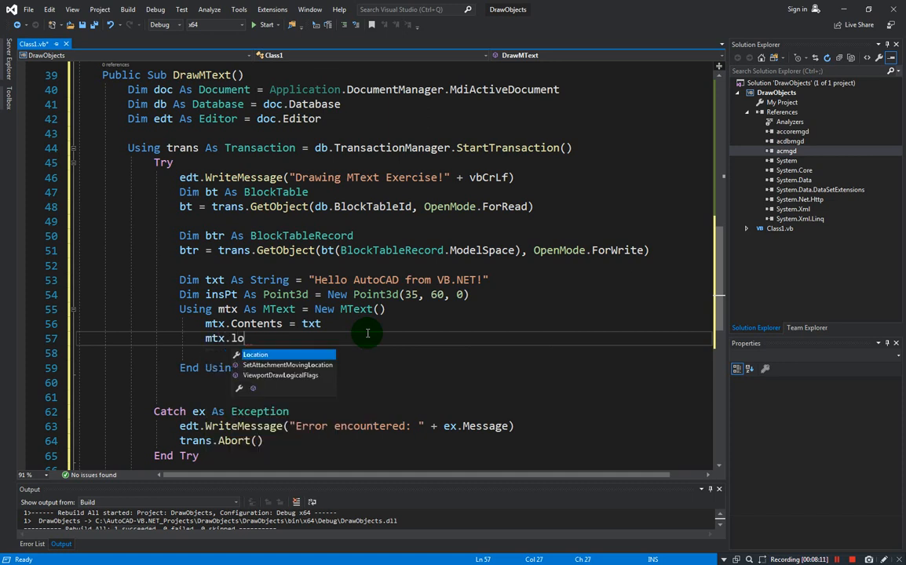
pyautogui.write('cation =')
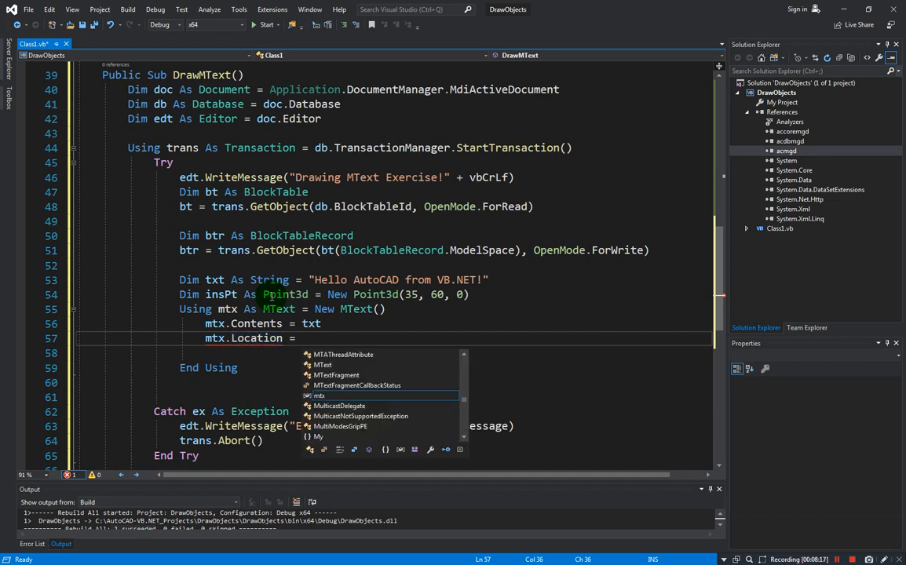
pyautogui.write('insPt')
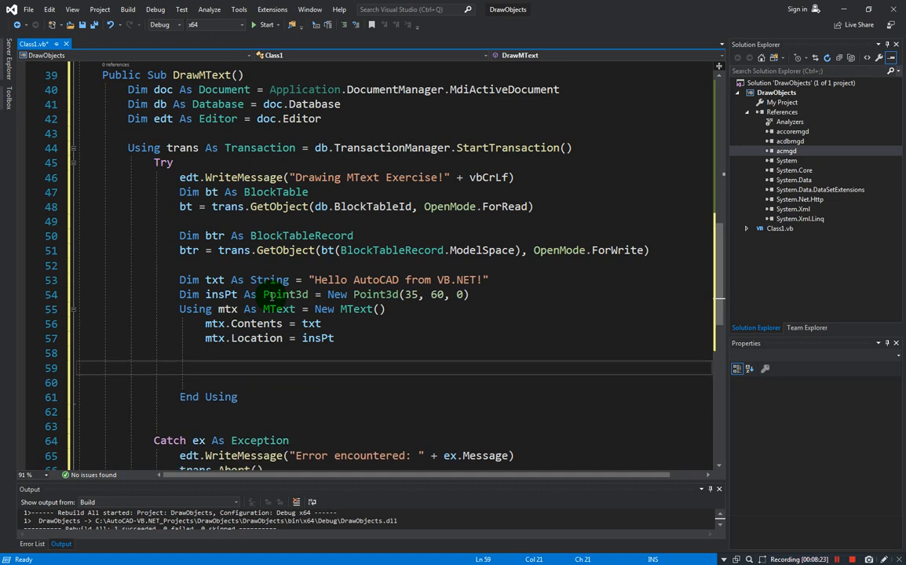
pyautogui.write('btr')
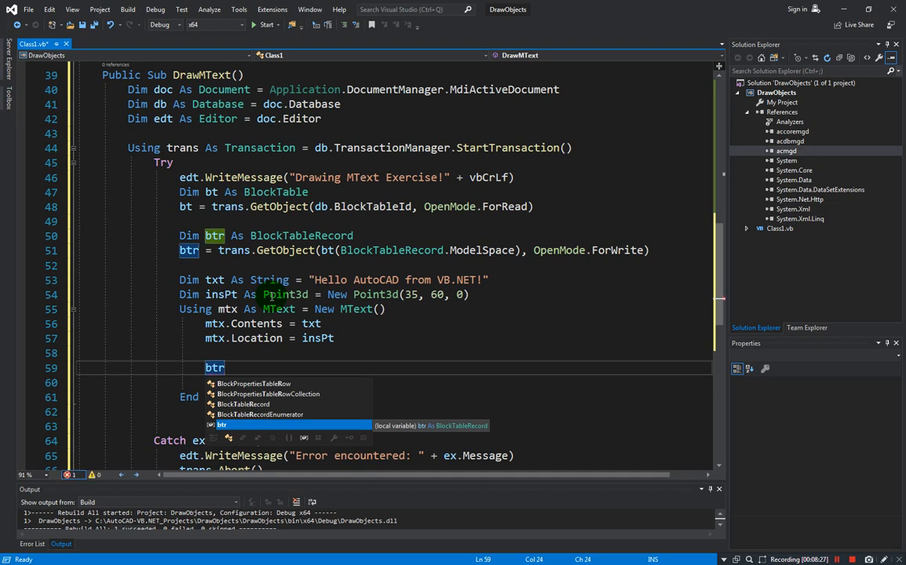
pyautogui.write('.appendEntity(mtx')
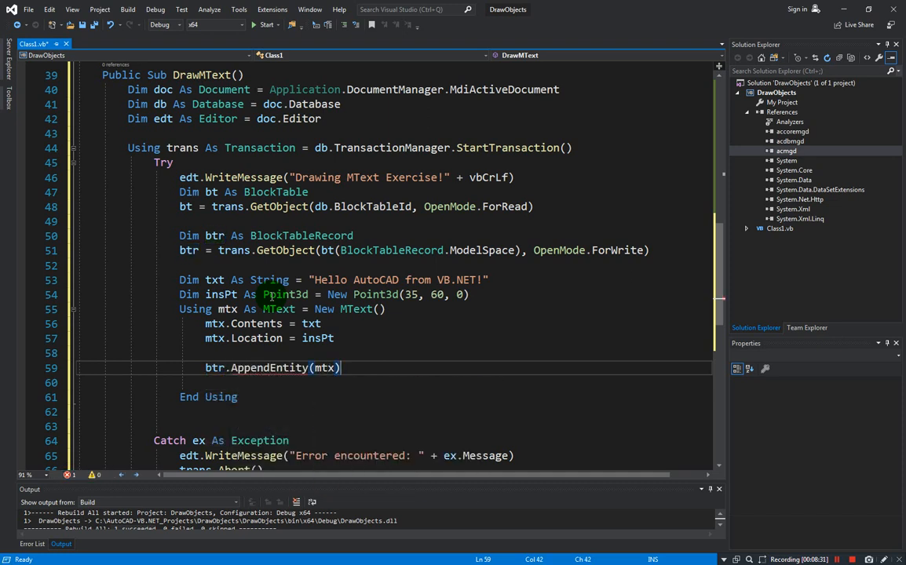
# Add trans.AddNewlyCreatedDBObject(mtx, True), then trans.Commit() after End Using, and save the file.
pyautogui.press('enter')
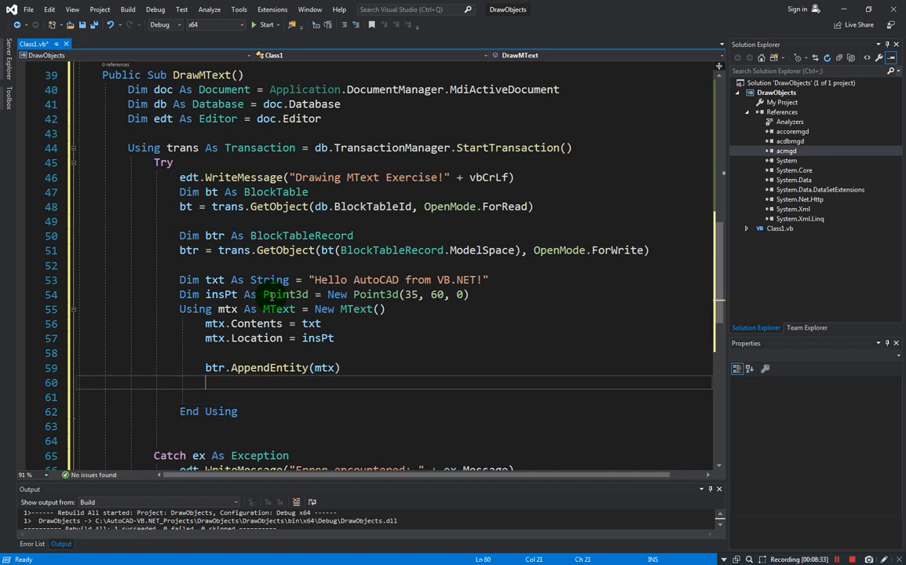
pyautogui.write('trans')
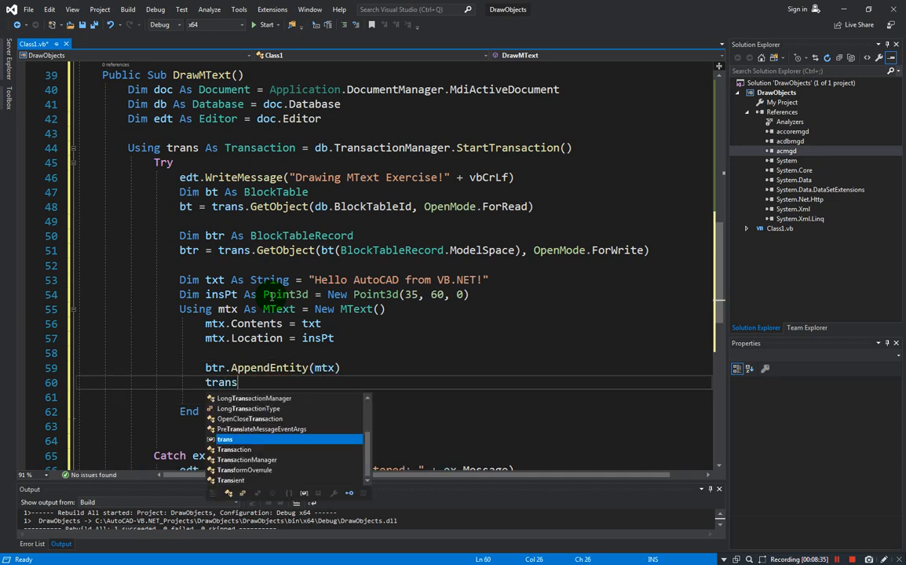
pyautogui.write('.a')
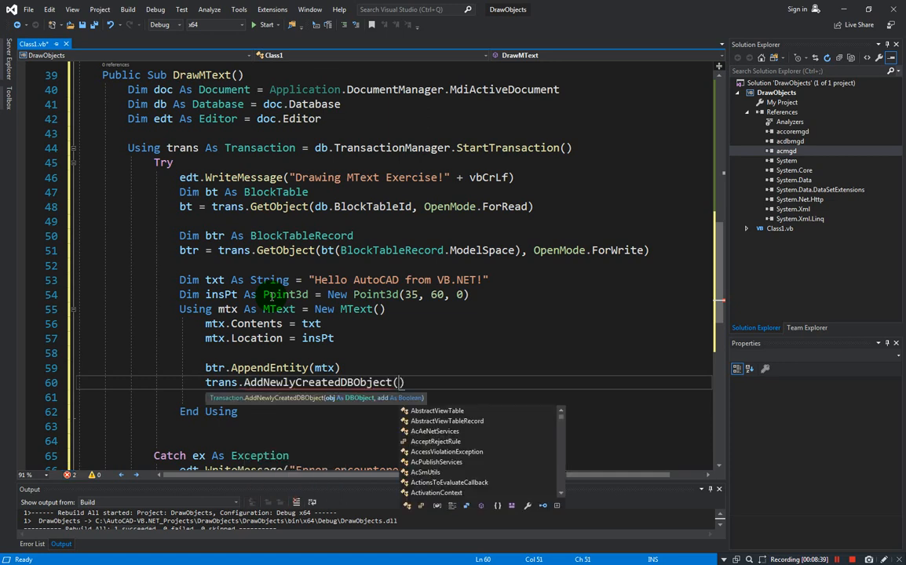
pyautogui.write('mtx,')
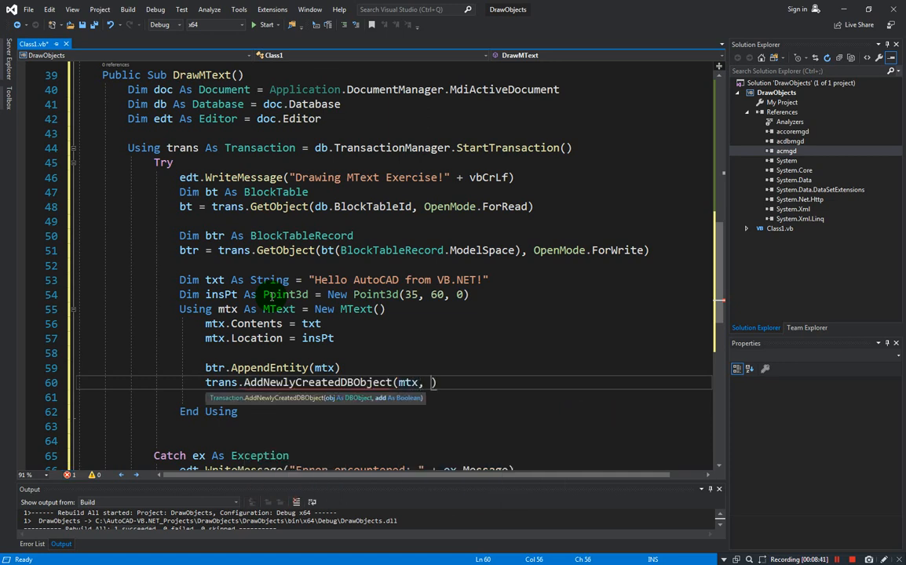
pyautogui.write('True')
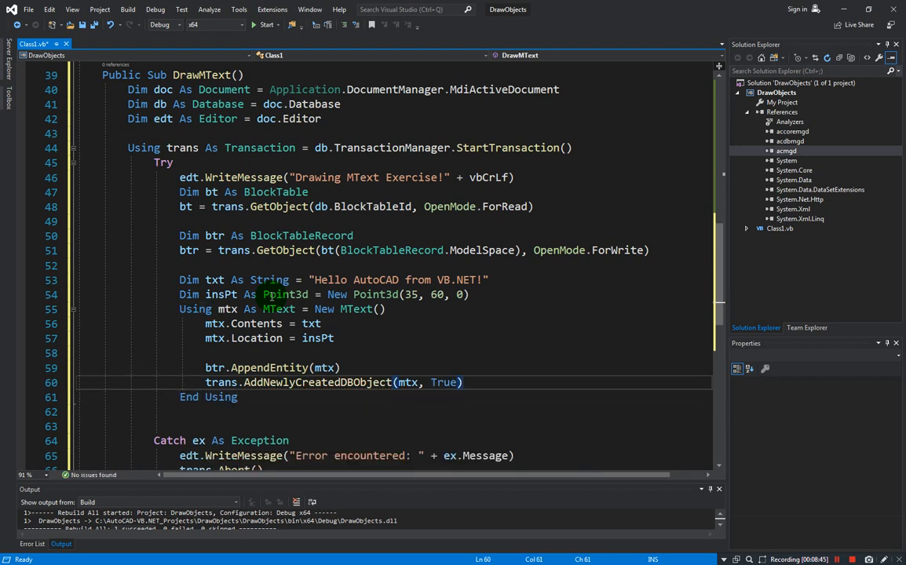
pyautogui.write('trans.Commit(')
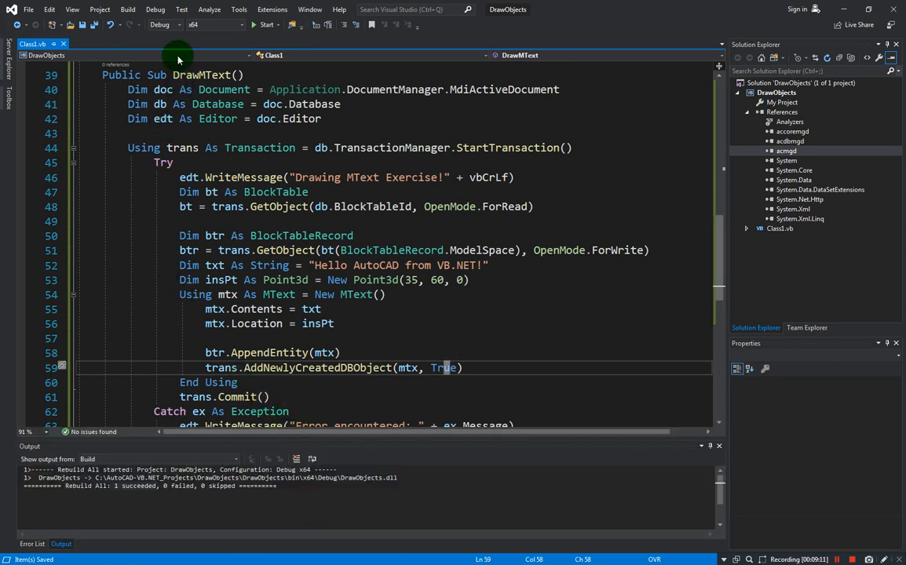
# Rebuild the DrawObjects solution from the Build menu.
pyautogui.click(127, 10)
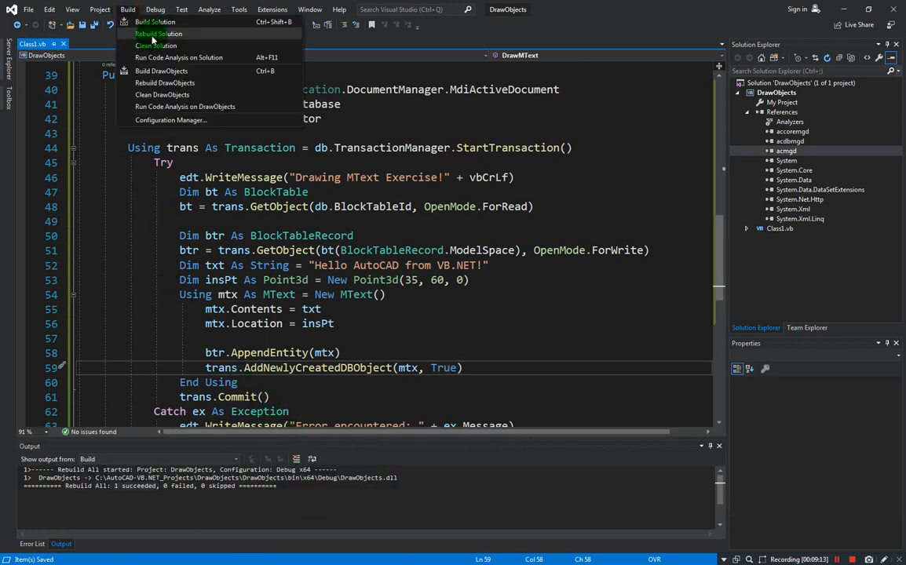
pyautogui.click(157, 34)
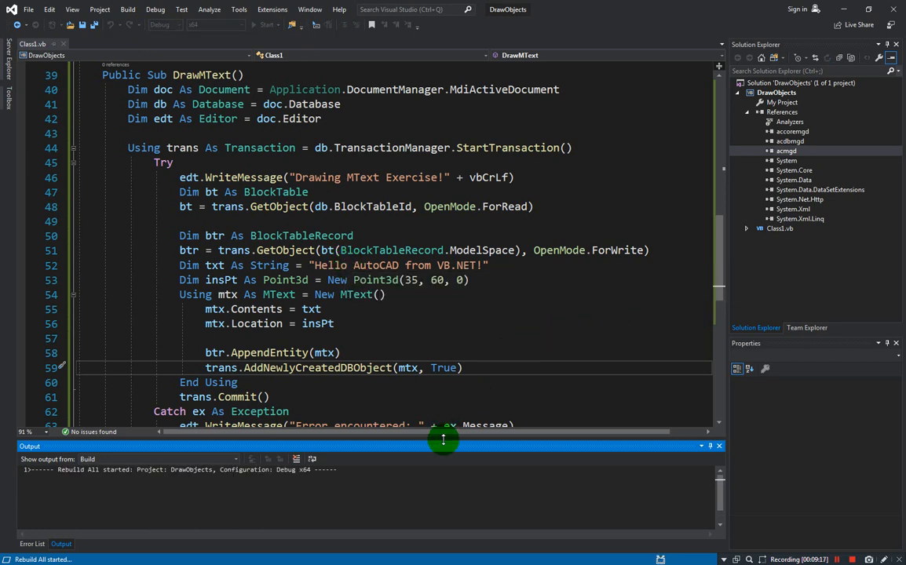
pyautogui.moveTo(401, 370)
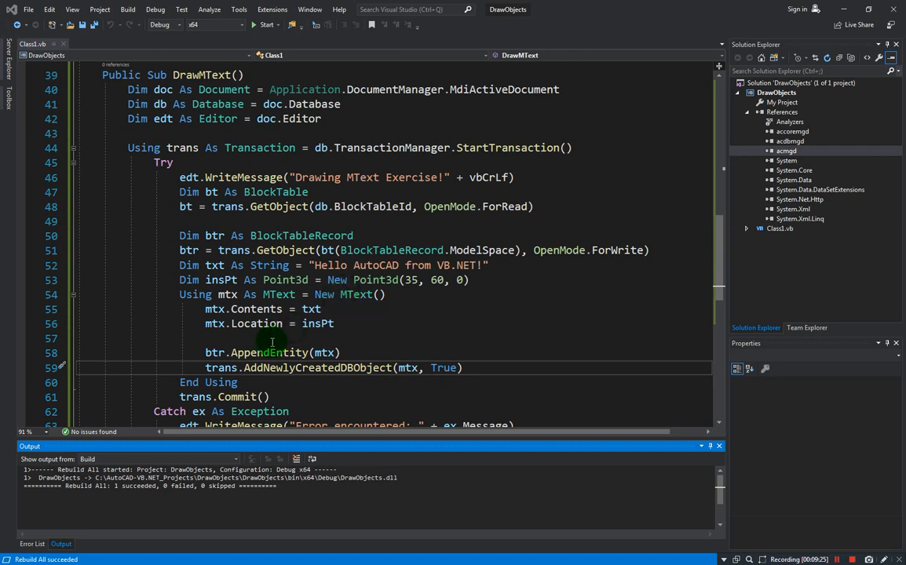
pyautogui.moveTo(374, 320)
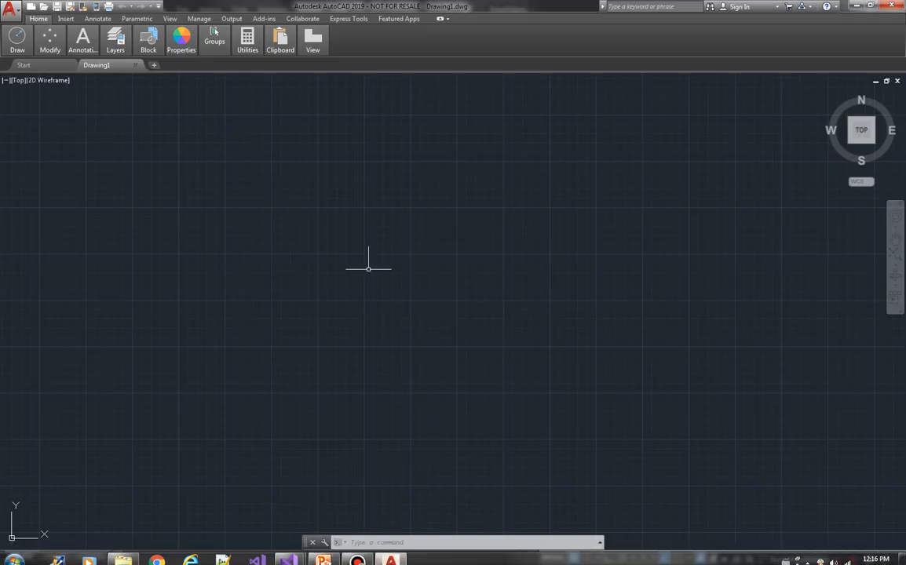
# NETLOAD DrawObjects.dll from the bin\x64\Debug folder and choose Always Load.
pyautogui.write('netload')
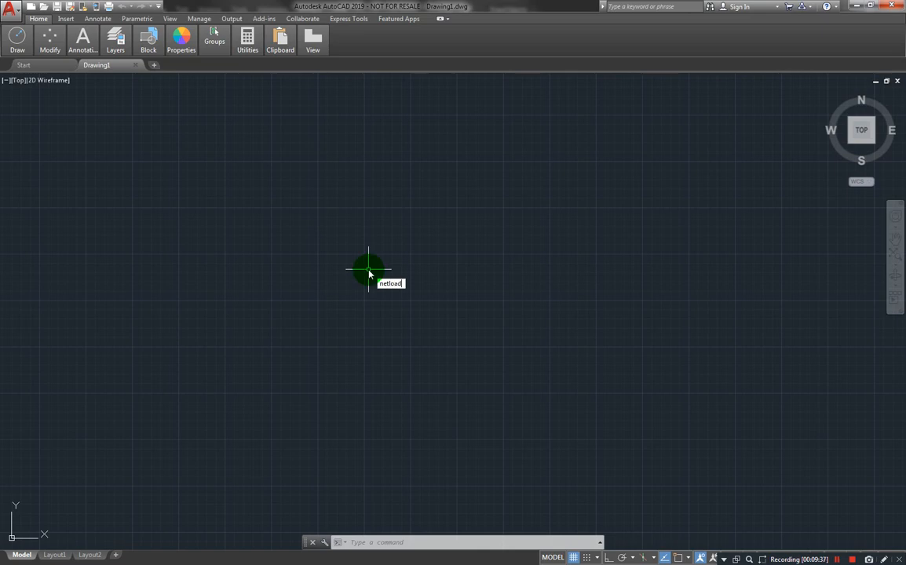
pyautogui.press('enter')
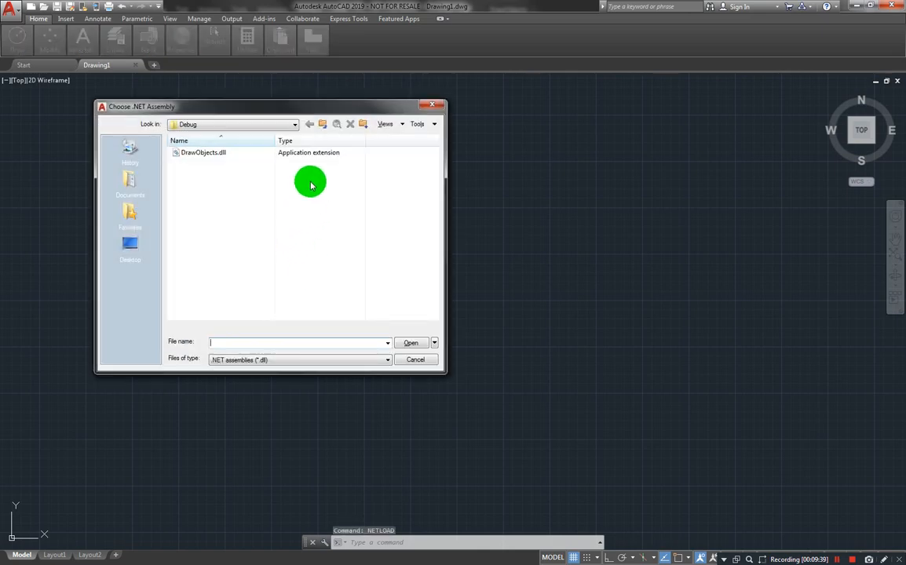
pyautogui.click(203, 153)
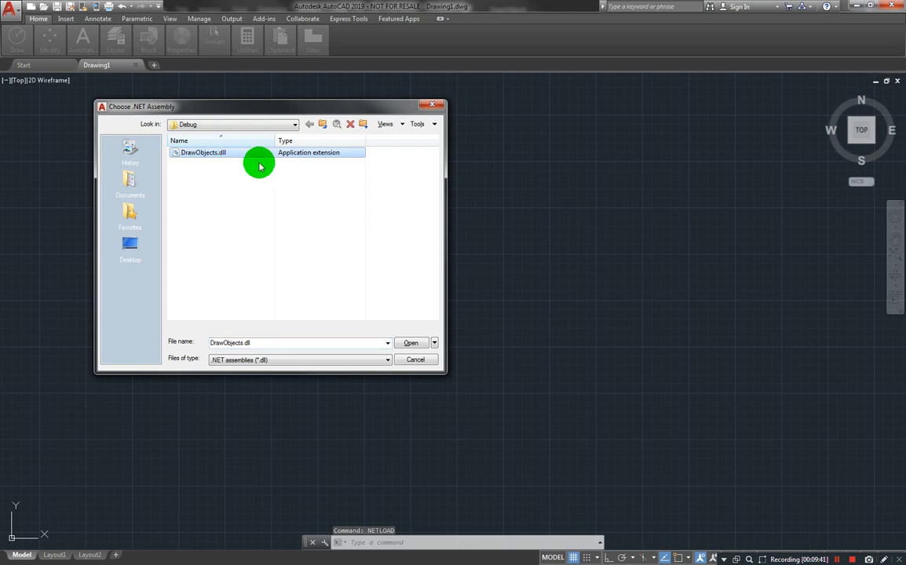
pyautogui.moveTo(447, 208); pyautogui.dragTo(598, 208)
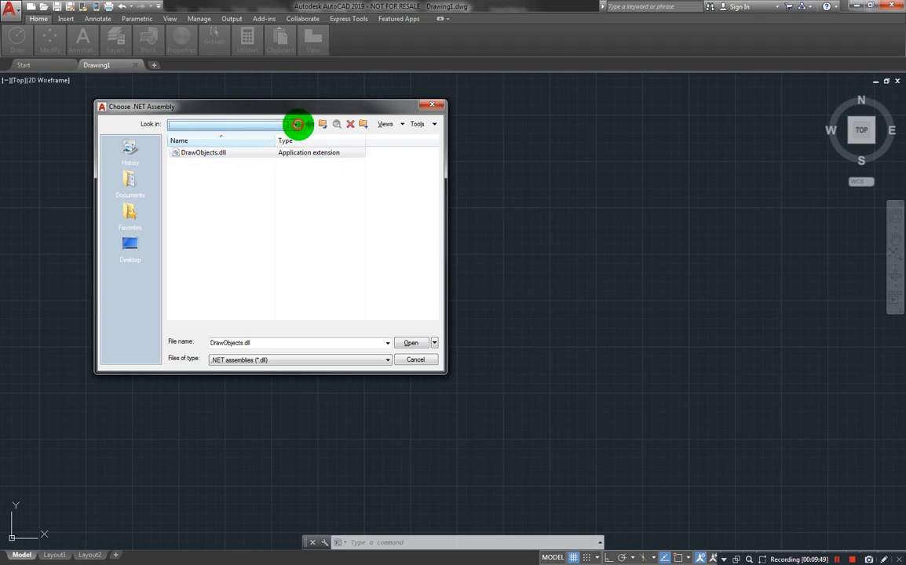
pyautogui.click(294, 124)
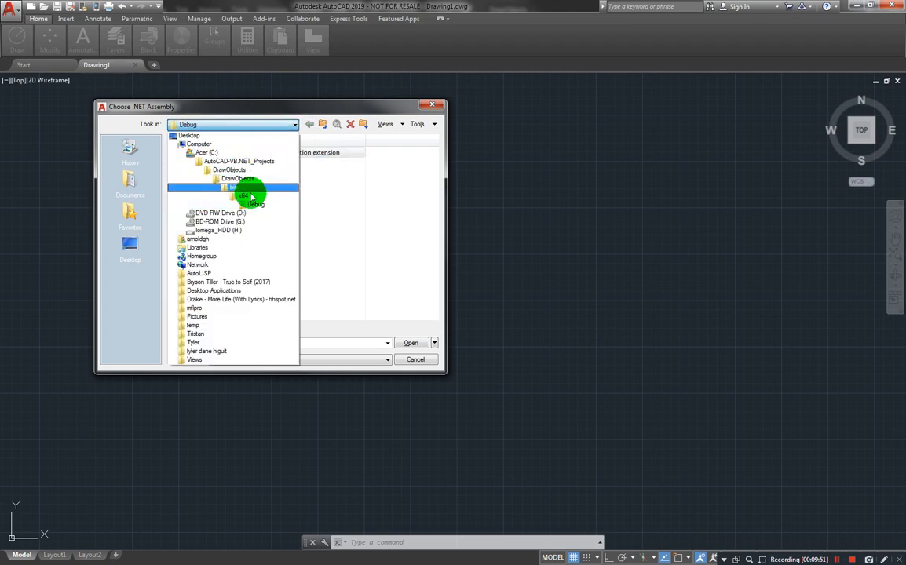
pyautogui.doubleClick(243, 196)
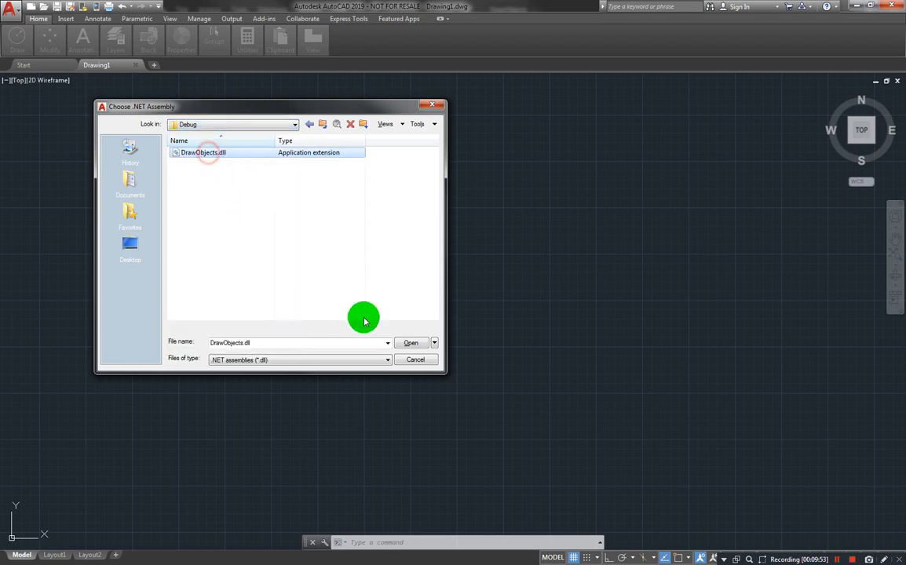
pyautogui.click(410, 342)
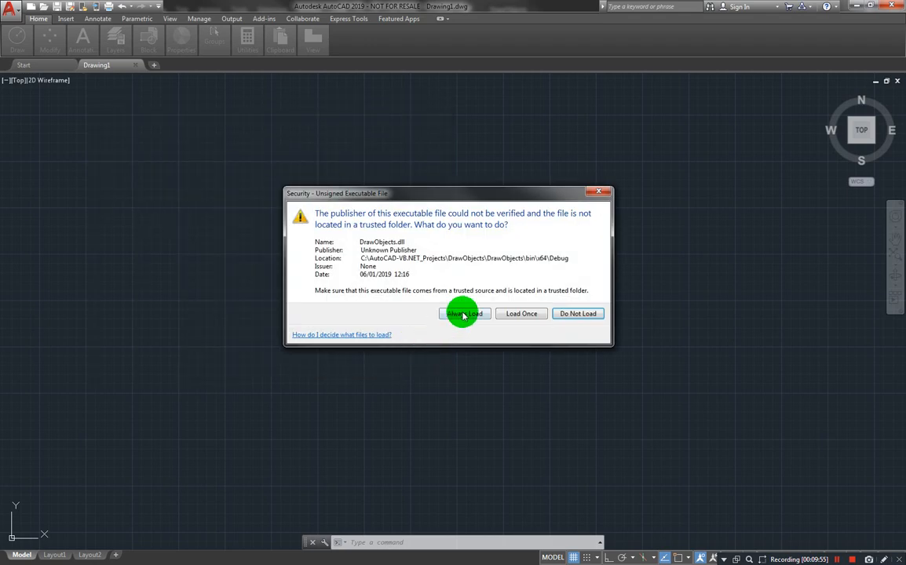
pyautogui.click(463, 313)
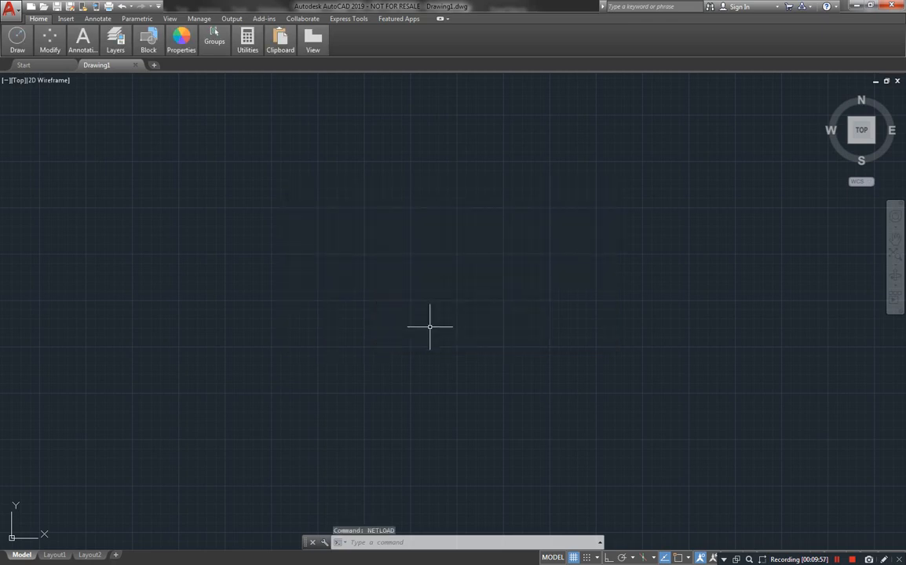
pyautogui.moveTo(363, 333)
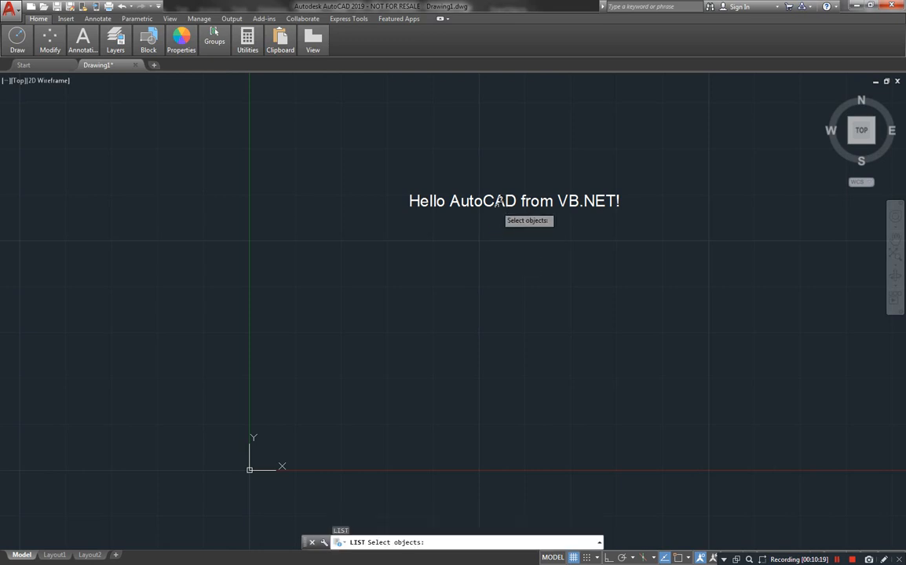
# Check the 'Hello AutoCAD from VB.NET!' MText with LIST, then return to the DrawMText code.
pyautogui.click(417, 212)
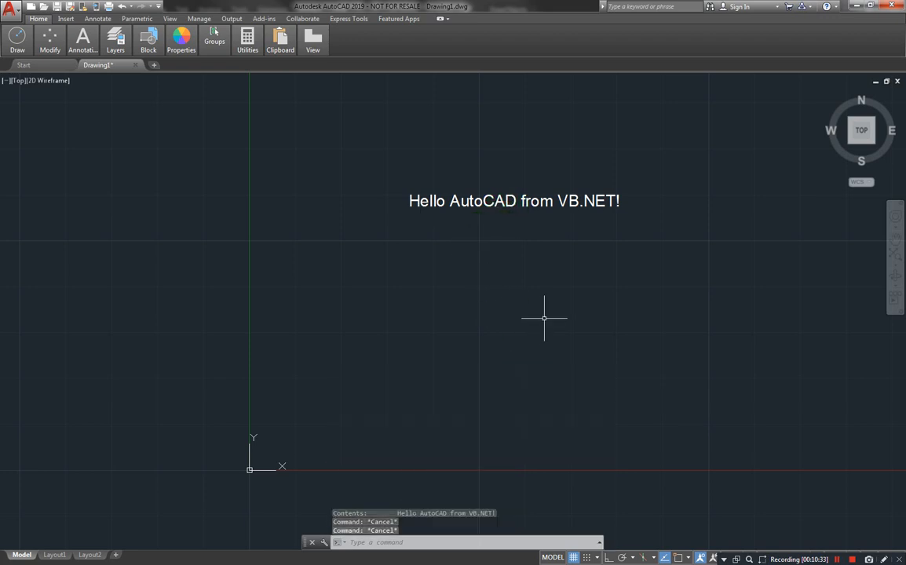
pyautogui.moveTo(593, 281)
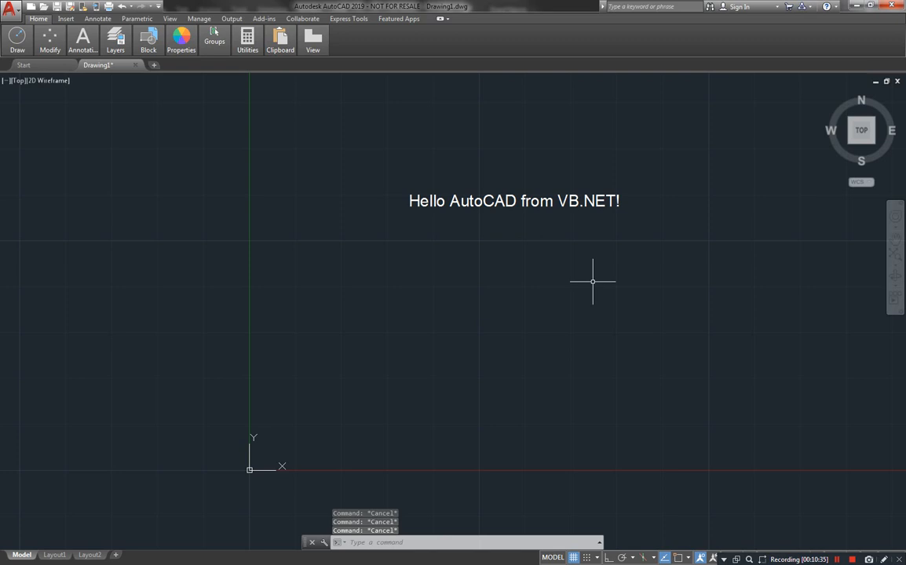
pyautogui.write('draw')
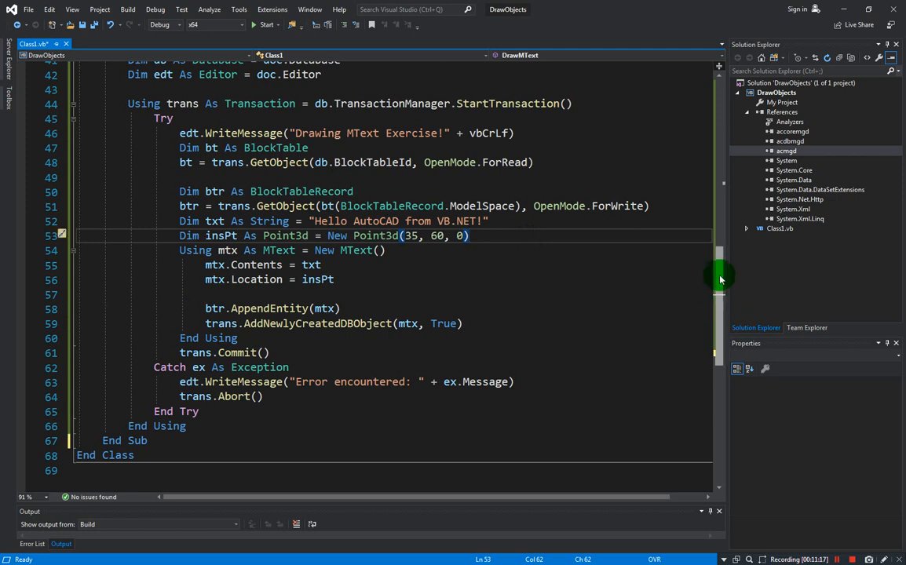
pyautogui.scroll(3)
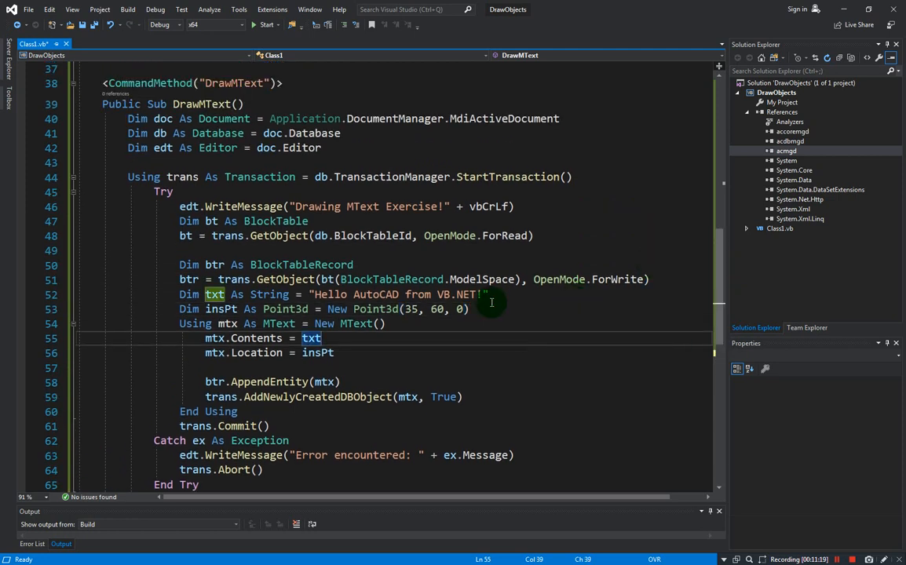